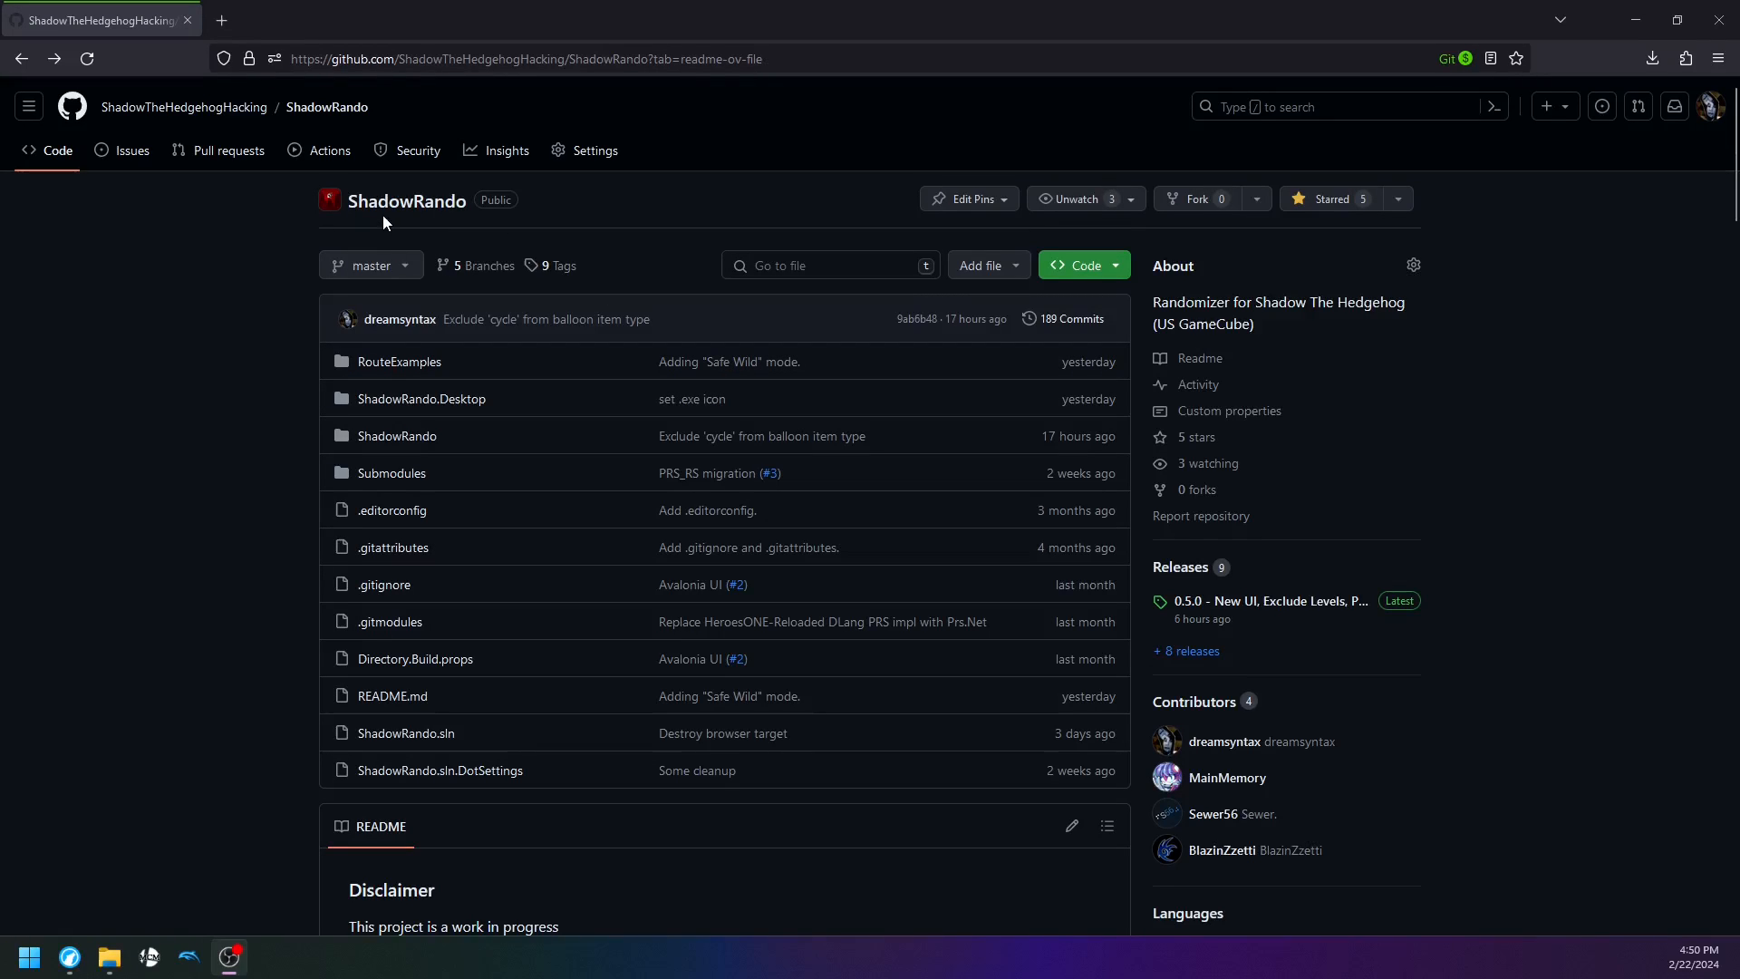
Go from the README to the ShadowRando 0.5.0 release and bring its Assets list into view
scroll(down, 3)
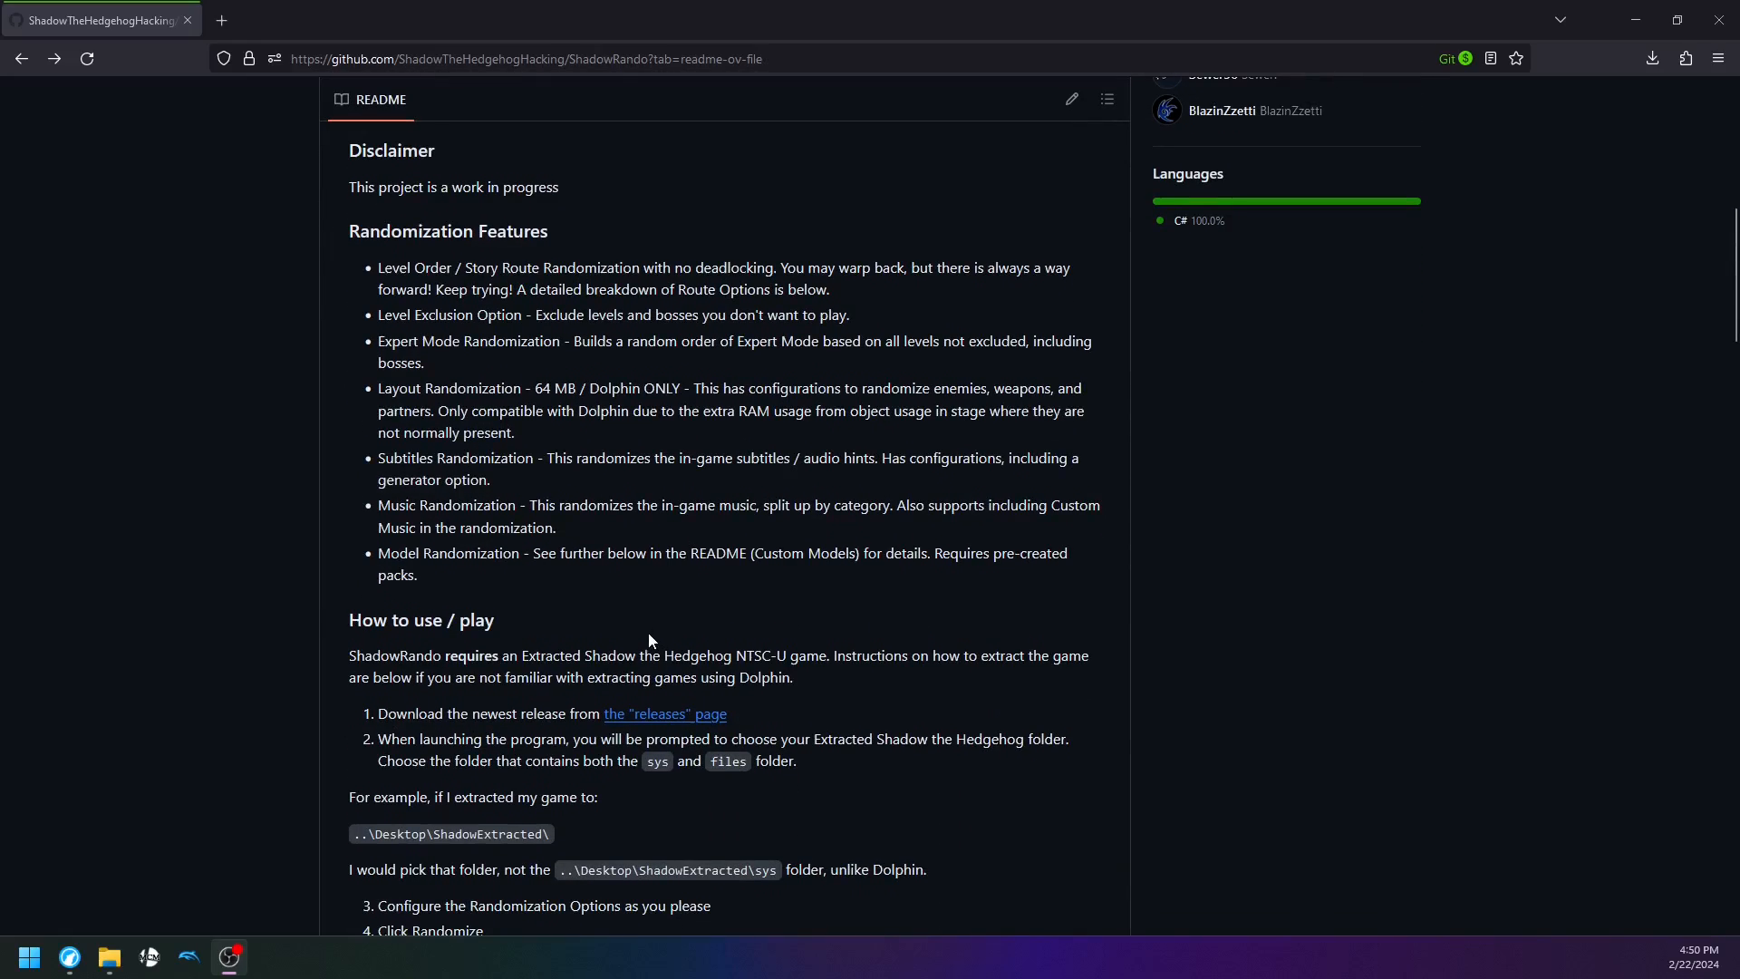
click(666, 714)
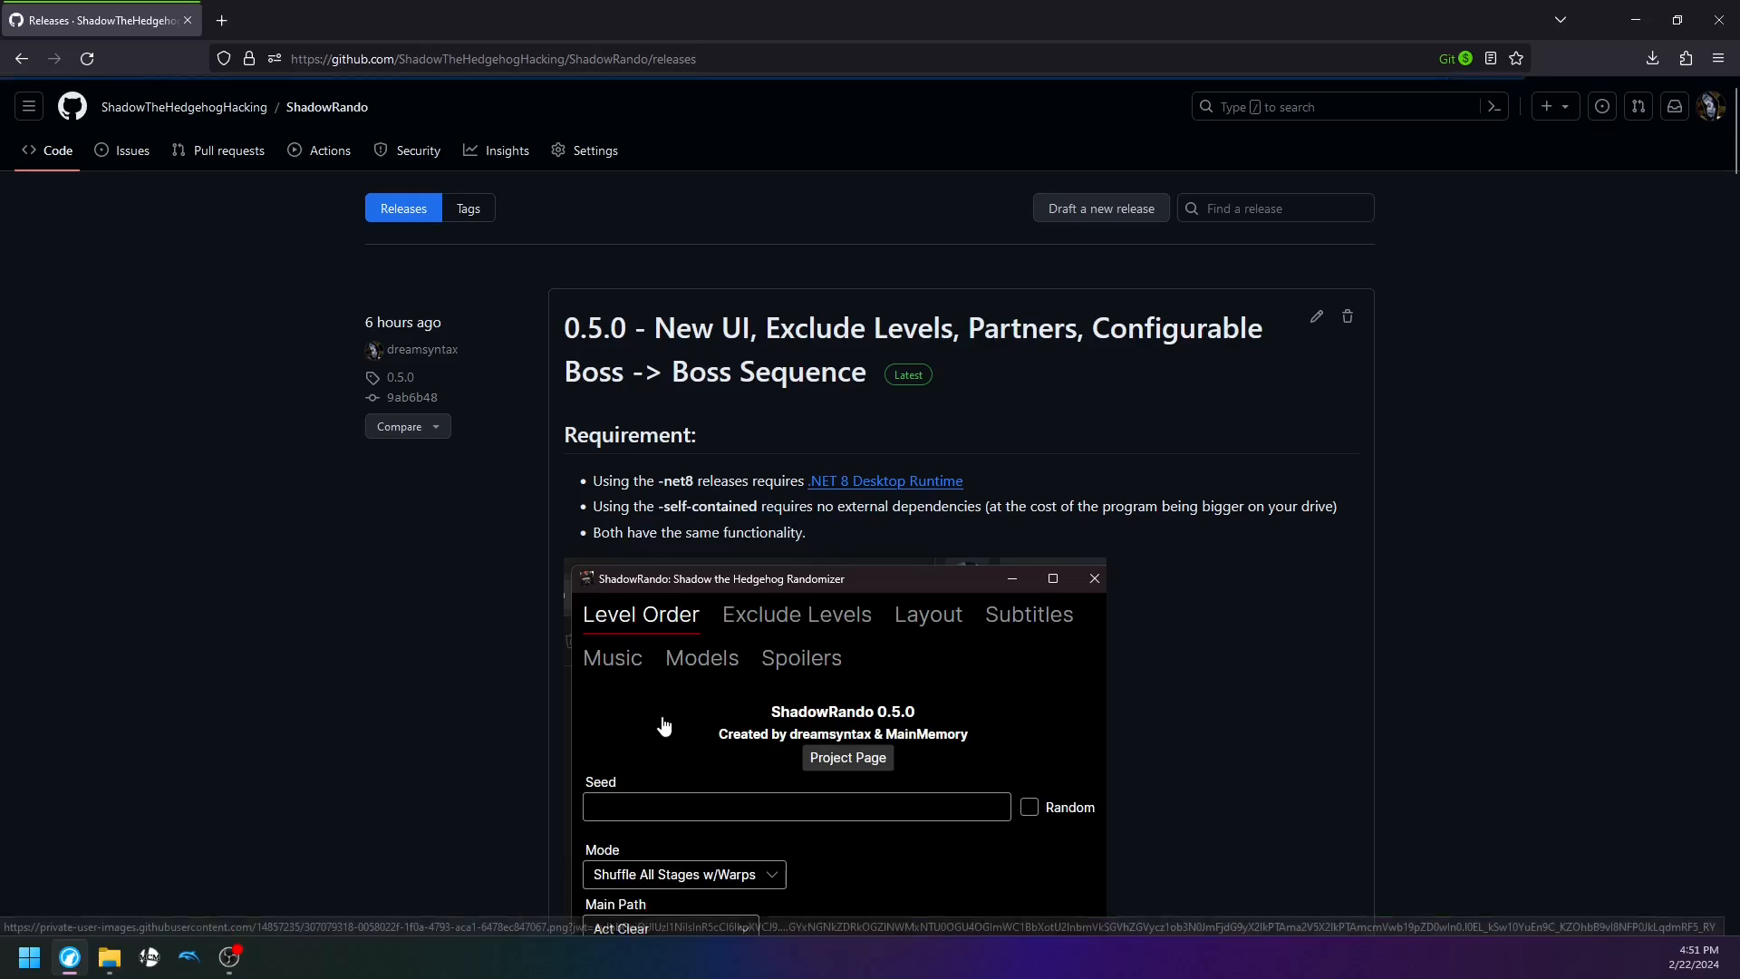
scroll(down, 3)
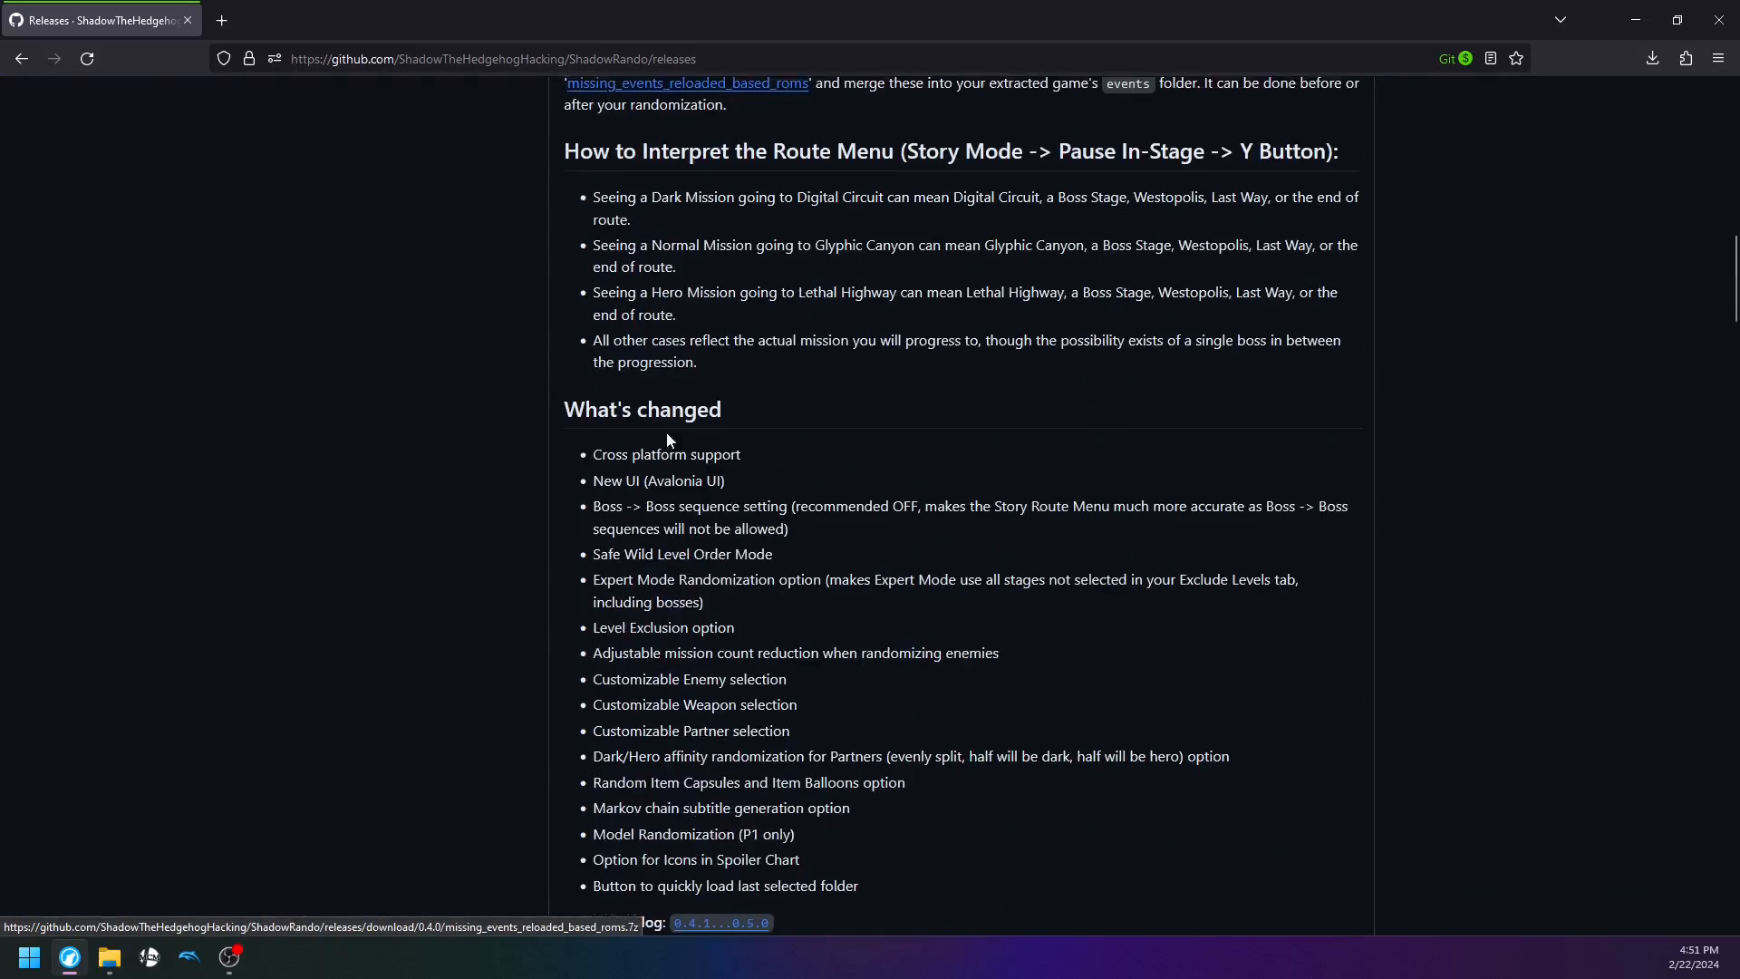
scroll(down, 3)
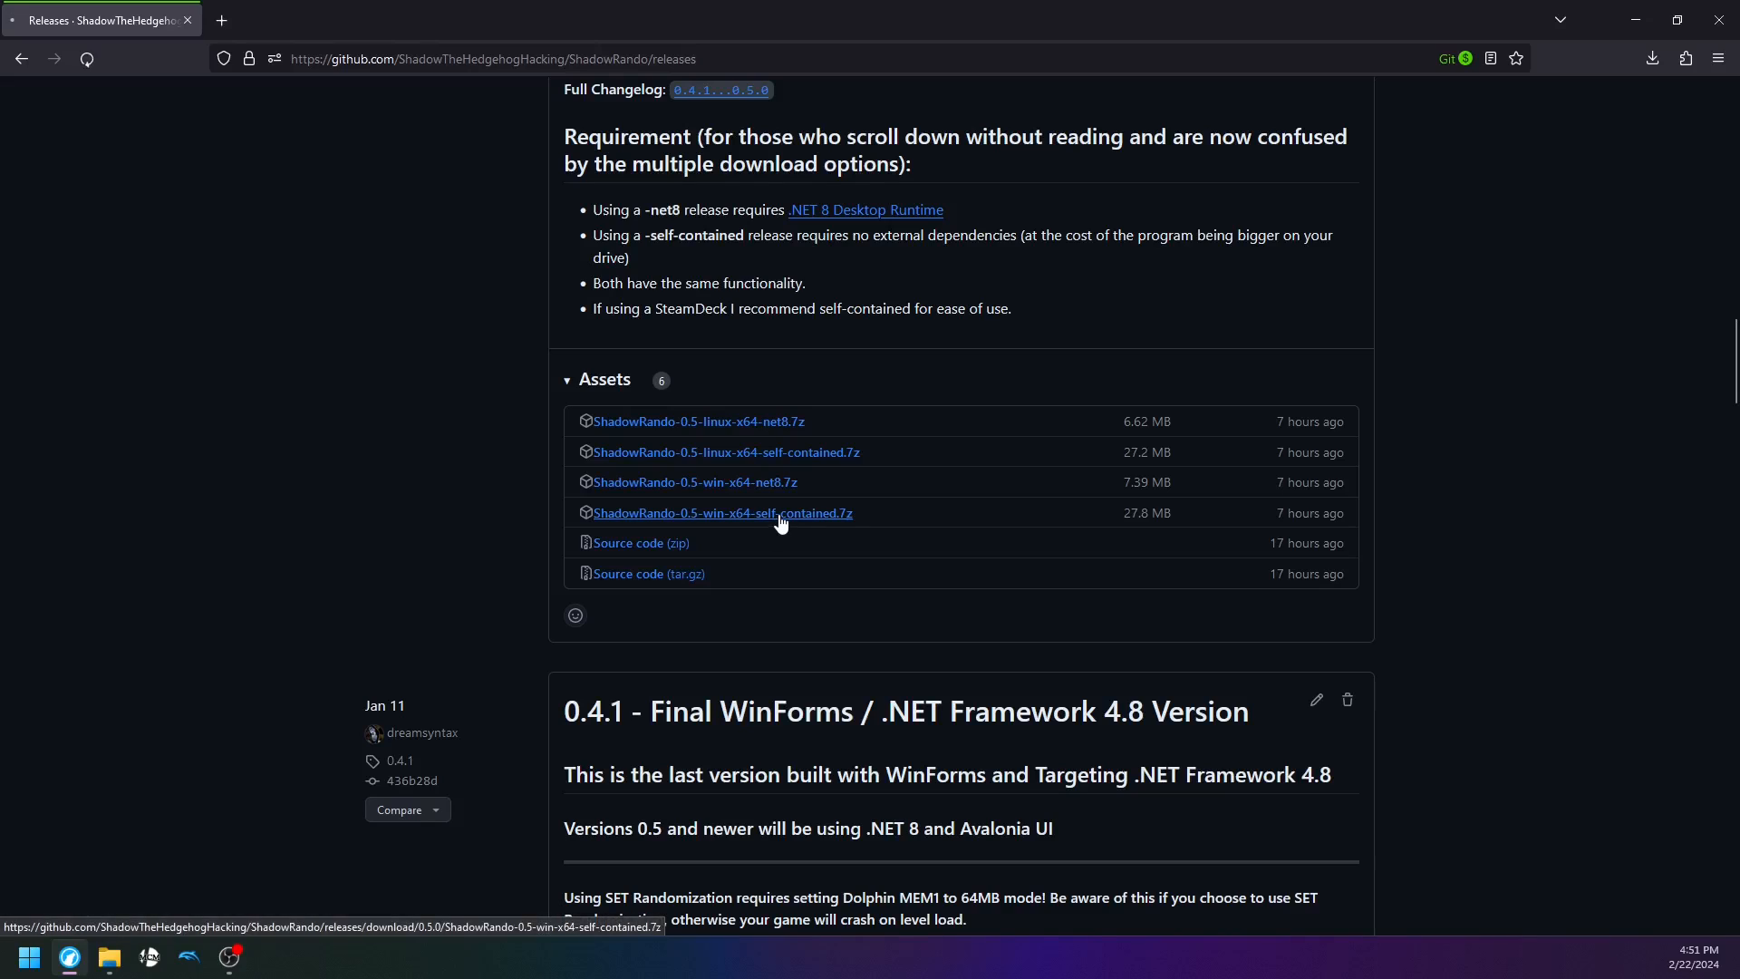
Download ShadowRando-0.5-win-x64-self-contained.7z and extract it into its own folder
click(721, 513)
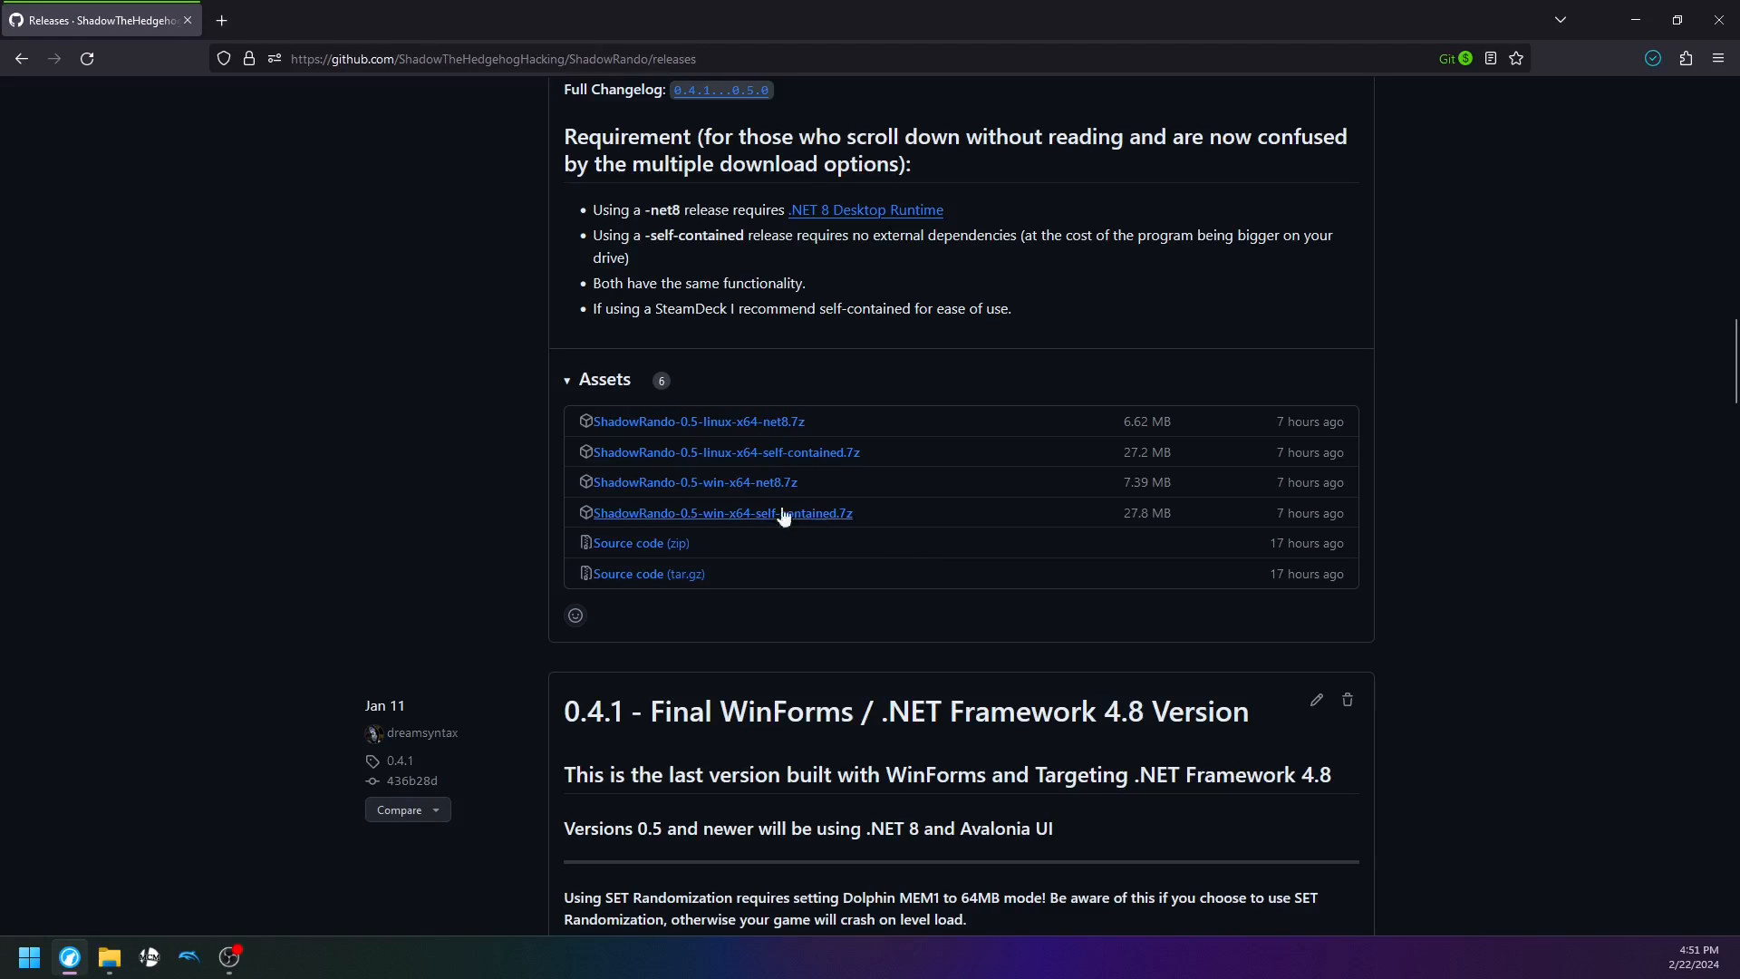
click(724, 513)
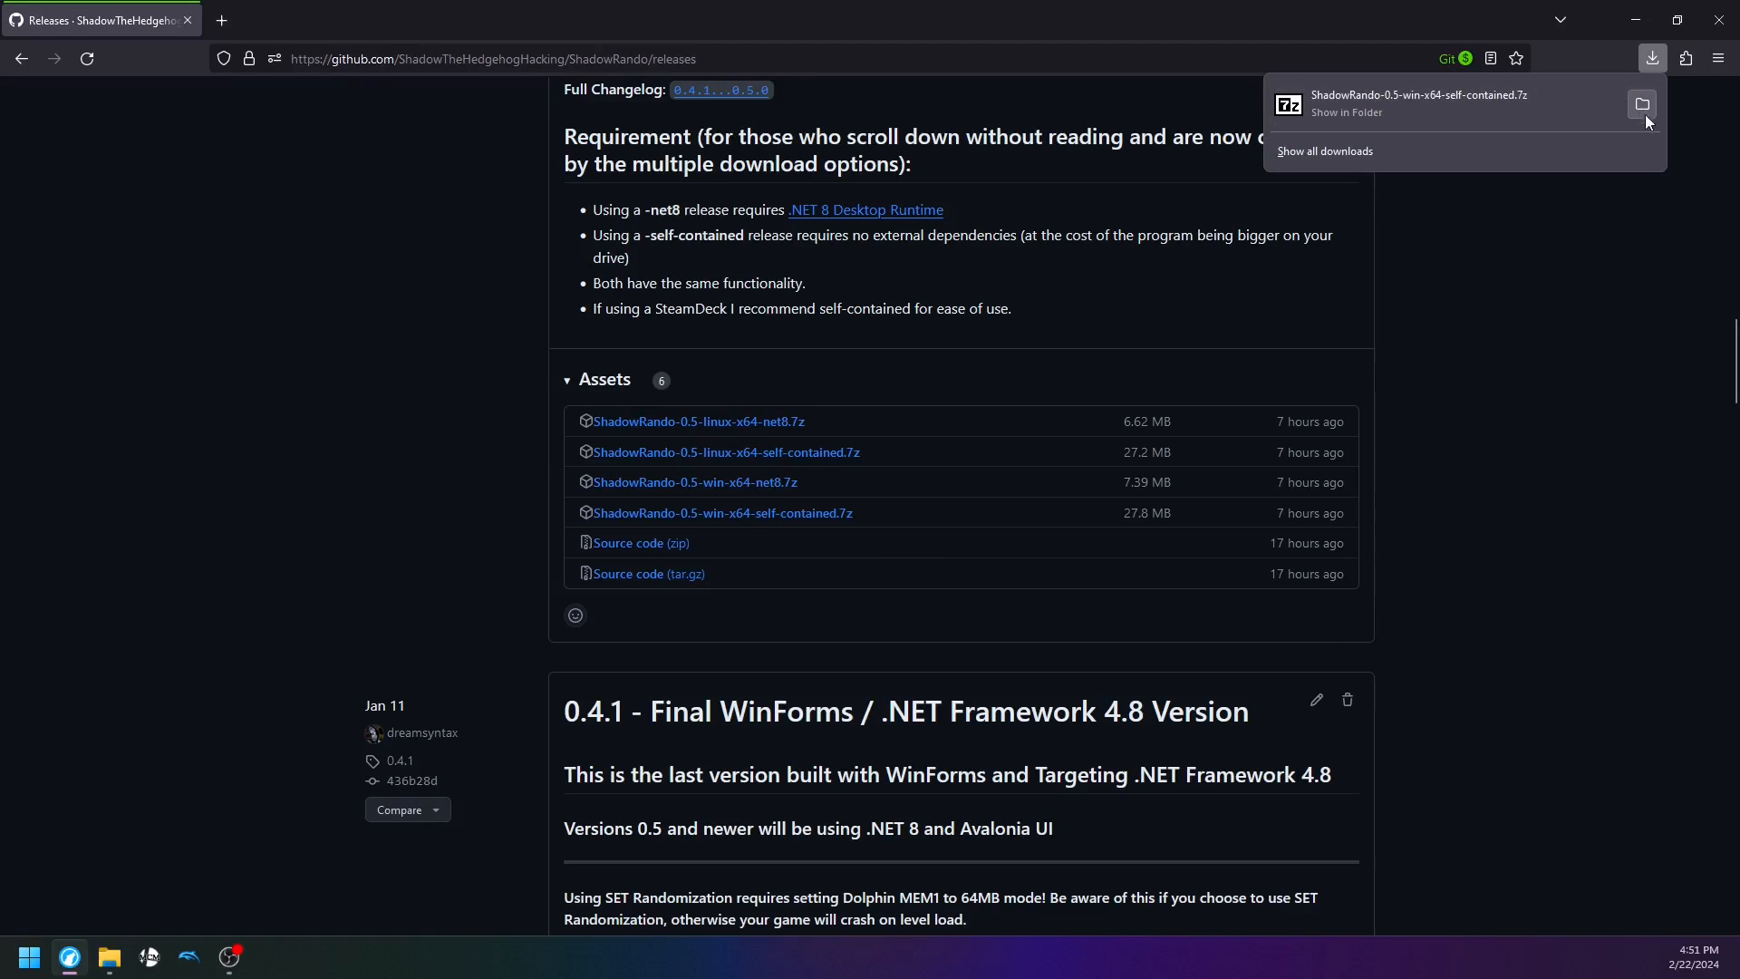
right_click(854, 264)
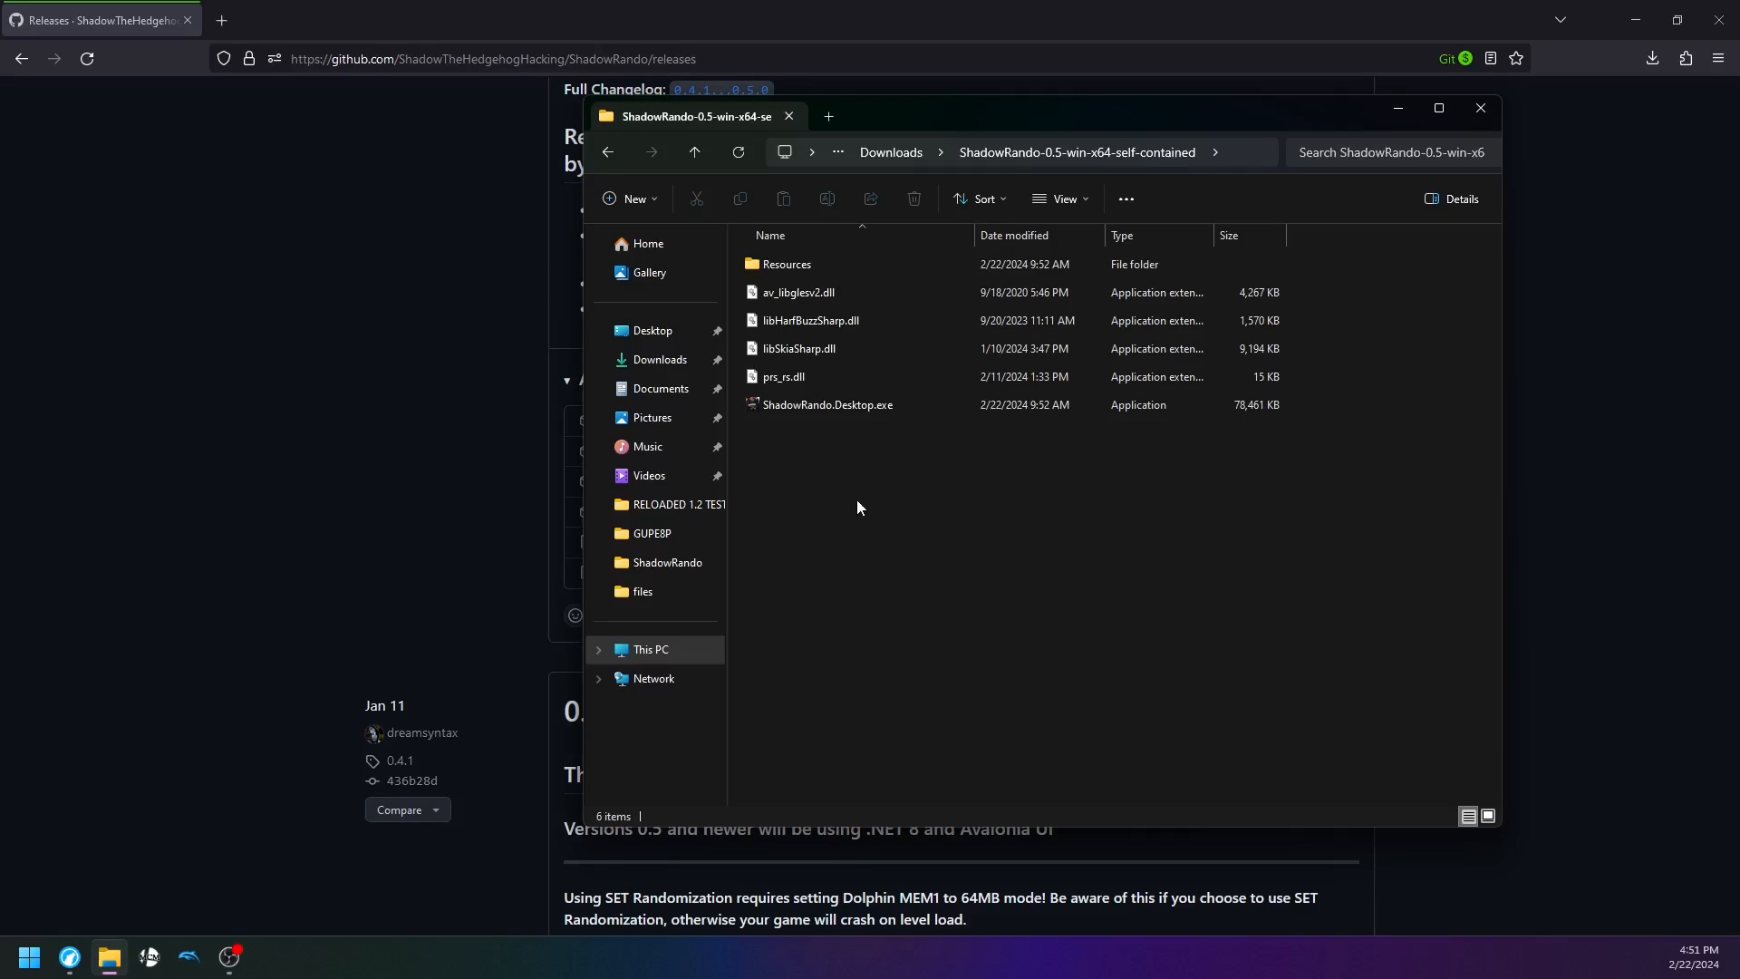
mouse_move(828, 404)
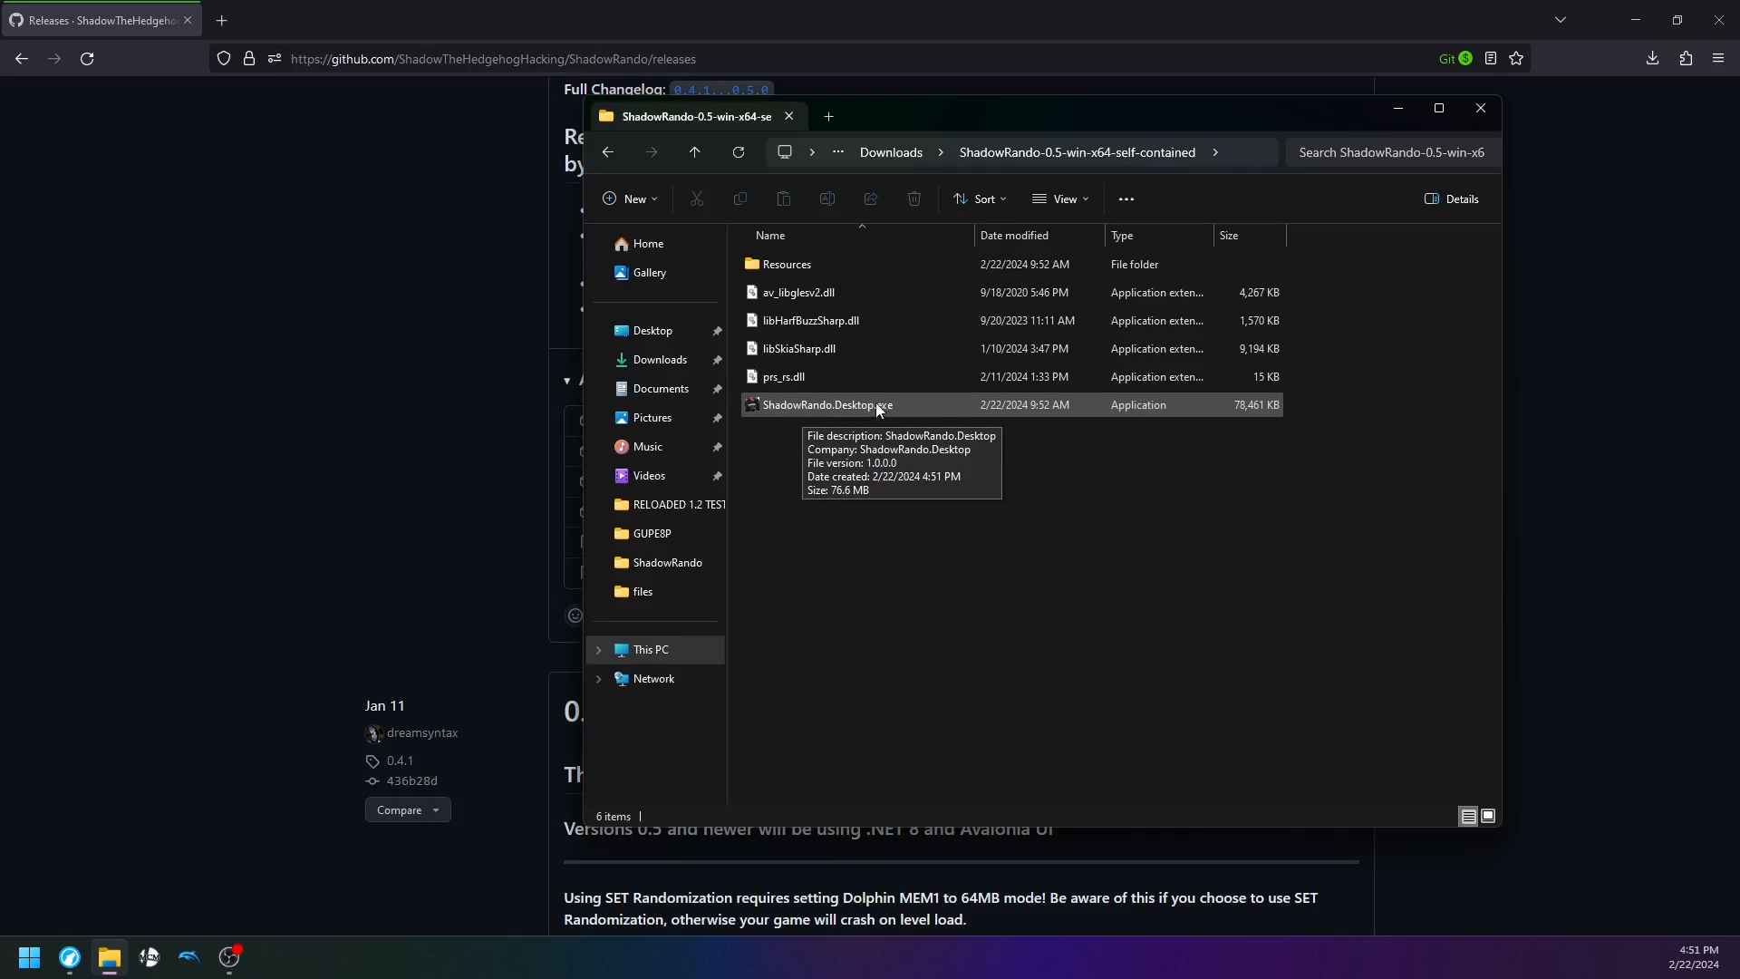
Launch ShadowRando.Desktop.exe and create an empty portable.txt in the Dolphin-x64 folder
double_click(827, 404)
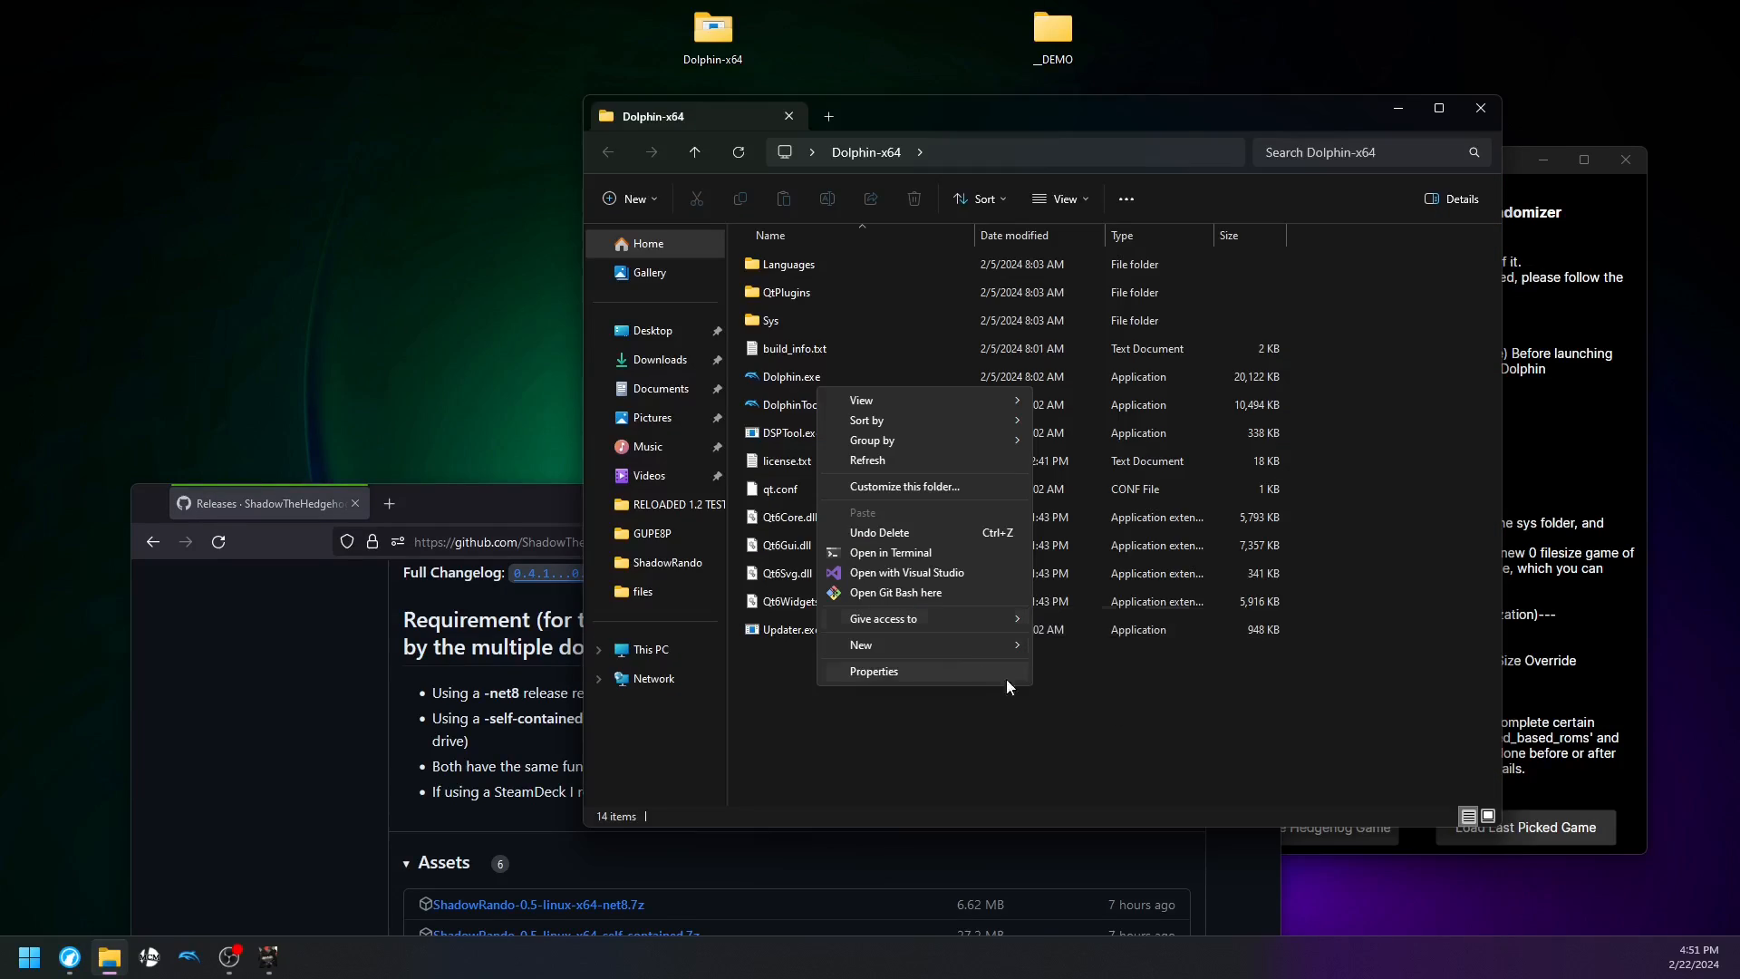
click(859, 645)
text(portable.txt)
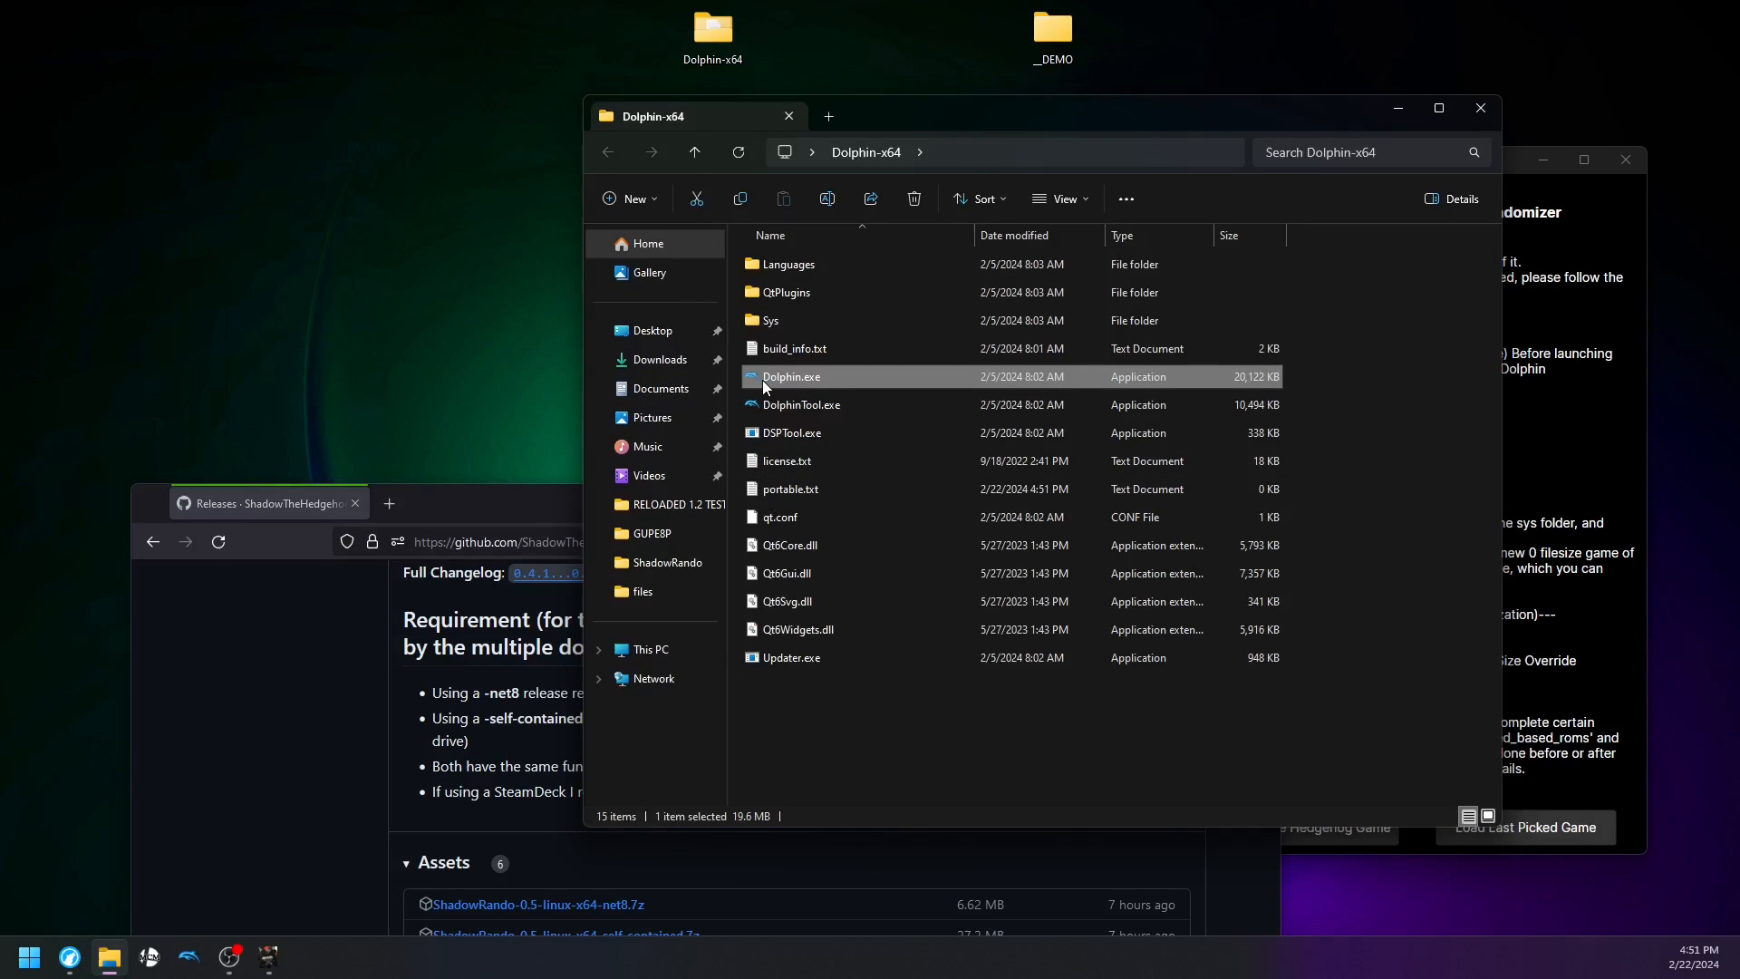
Start Dolphin, decline usage statistics and set the games directory
double_click(791, 377)
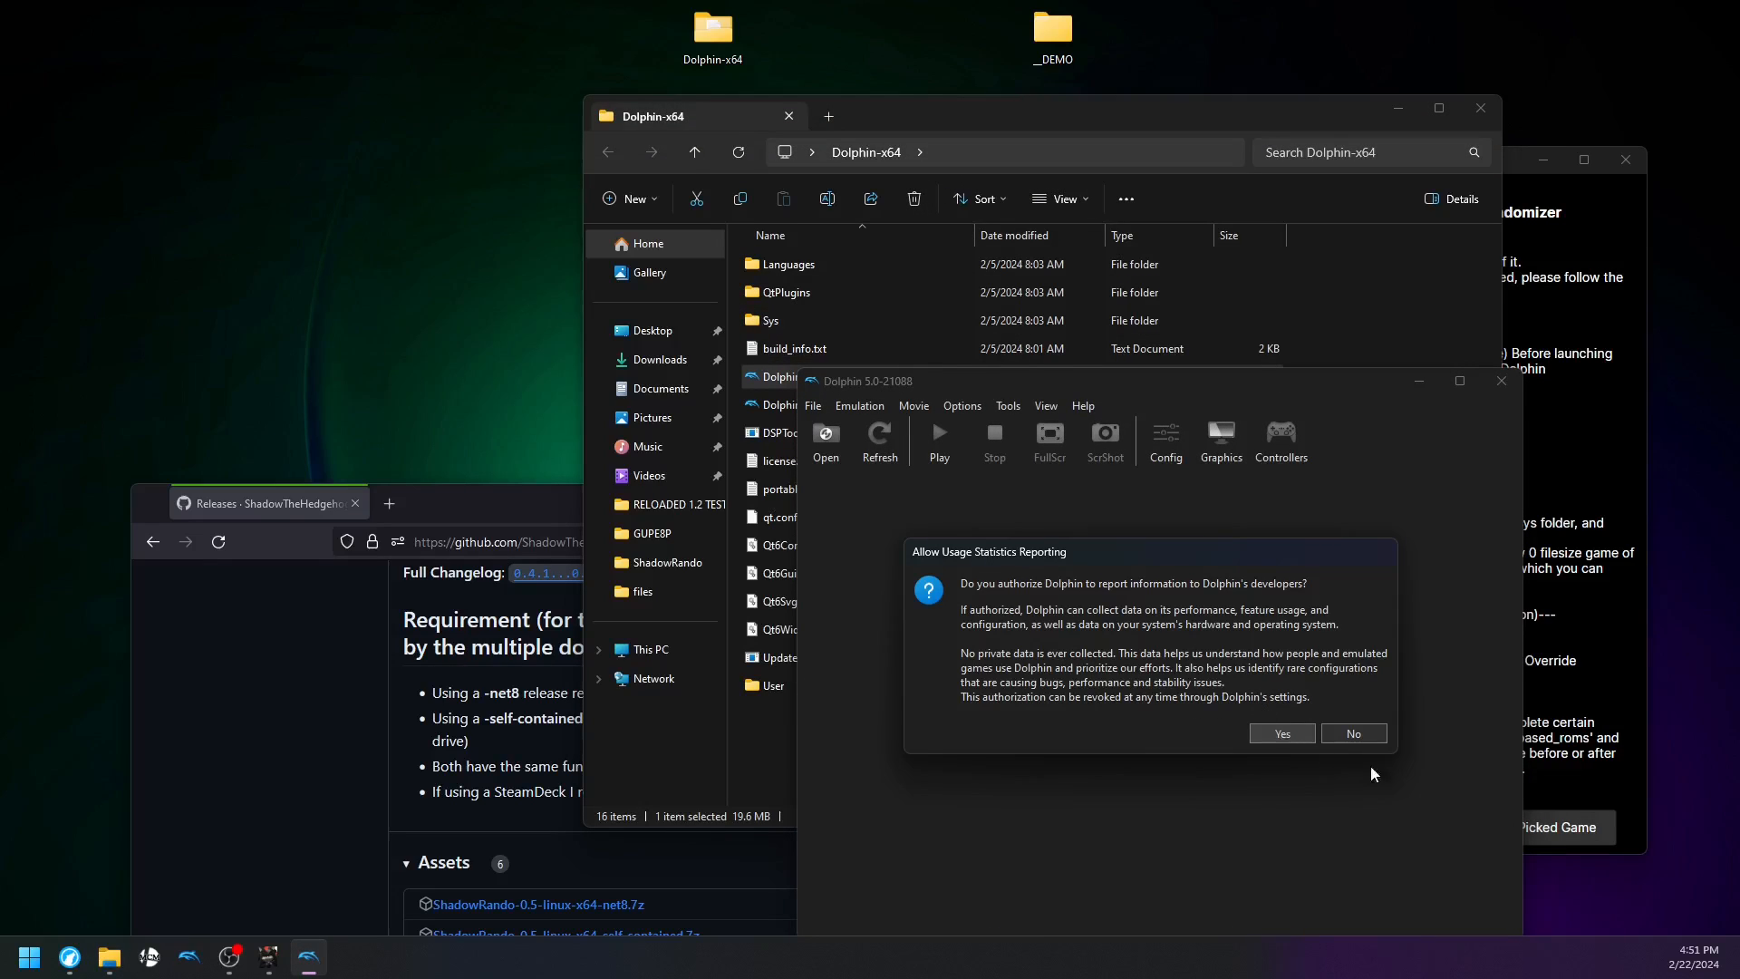
click(1353, 732)
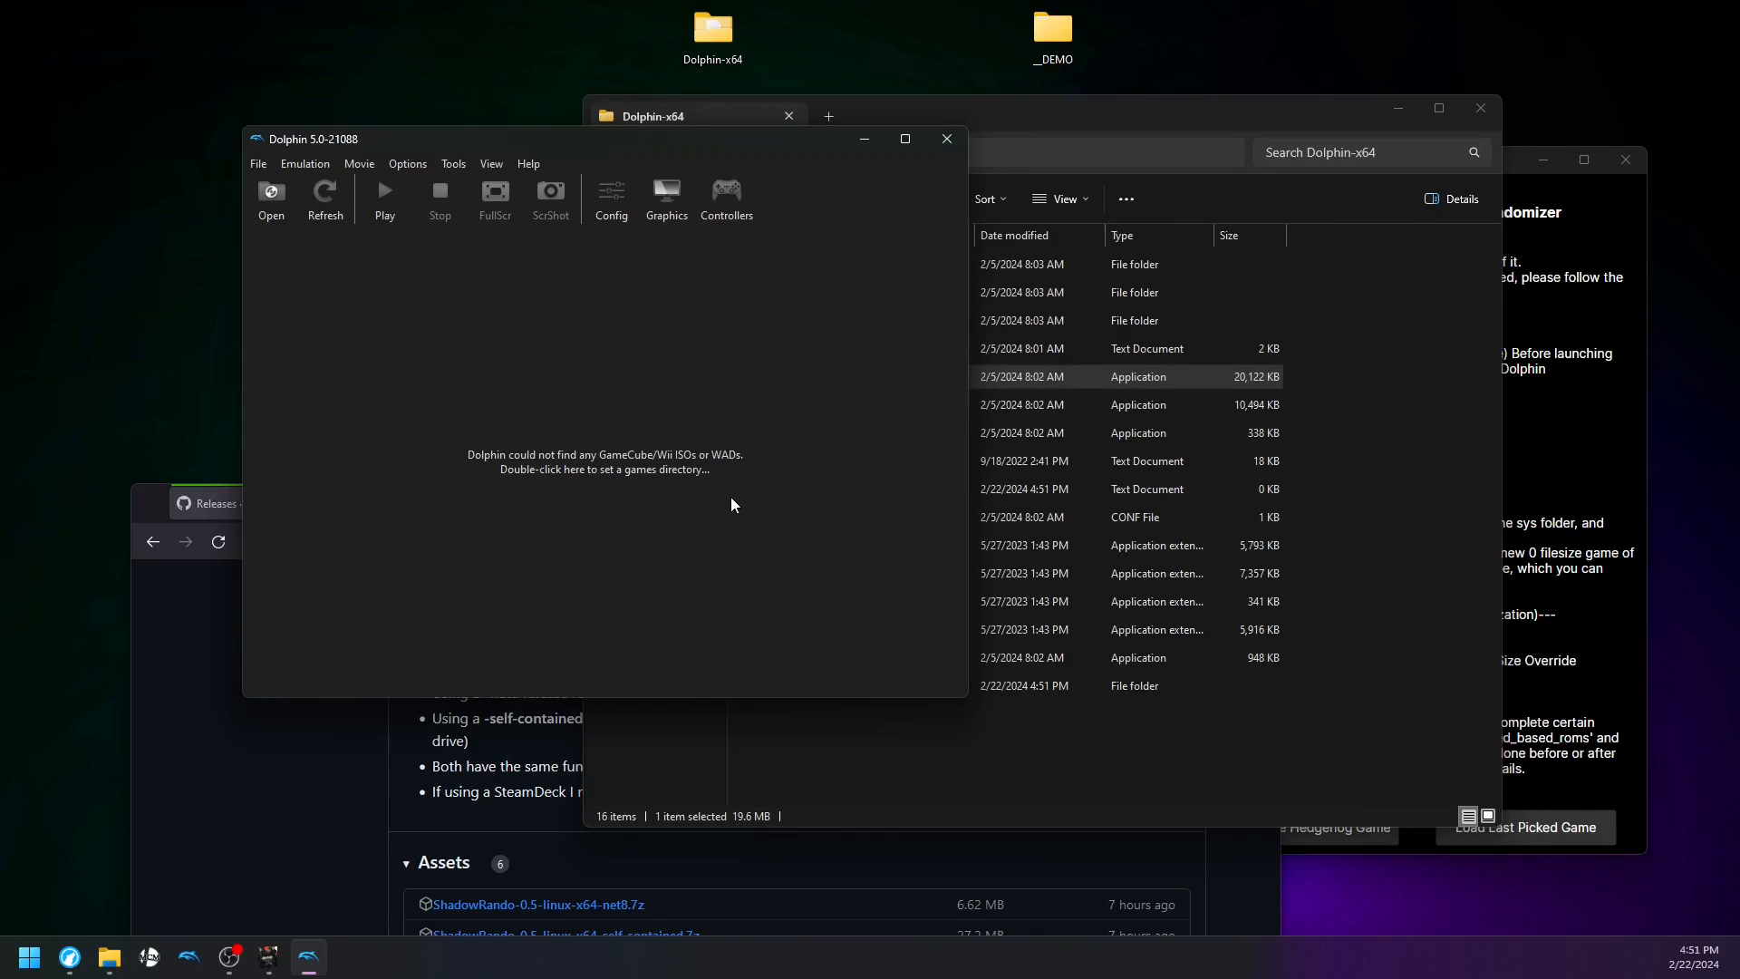
double_click(593, 462)
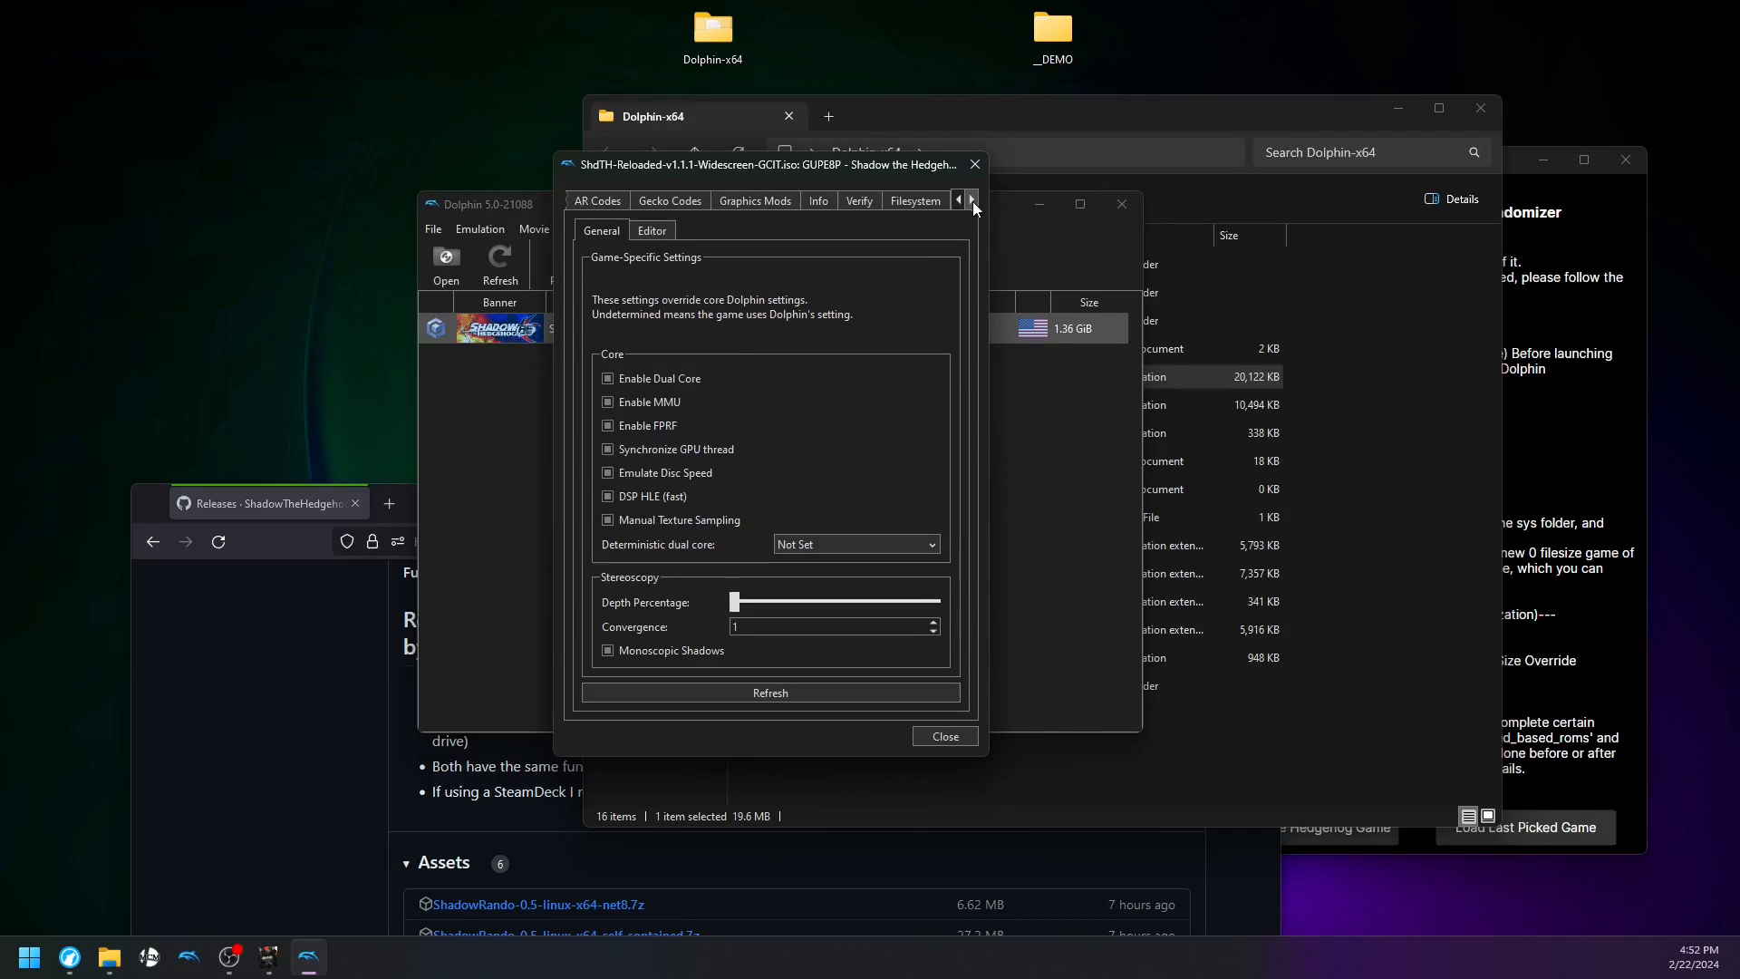
Extract the entire Shadow the Hedgehog disc from Properties > Filesystem into a new folder in __DEMO
click(914, 201)
text(R)
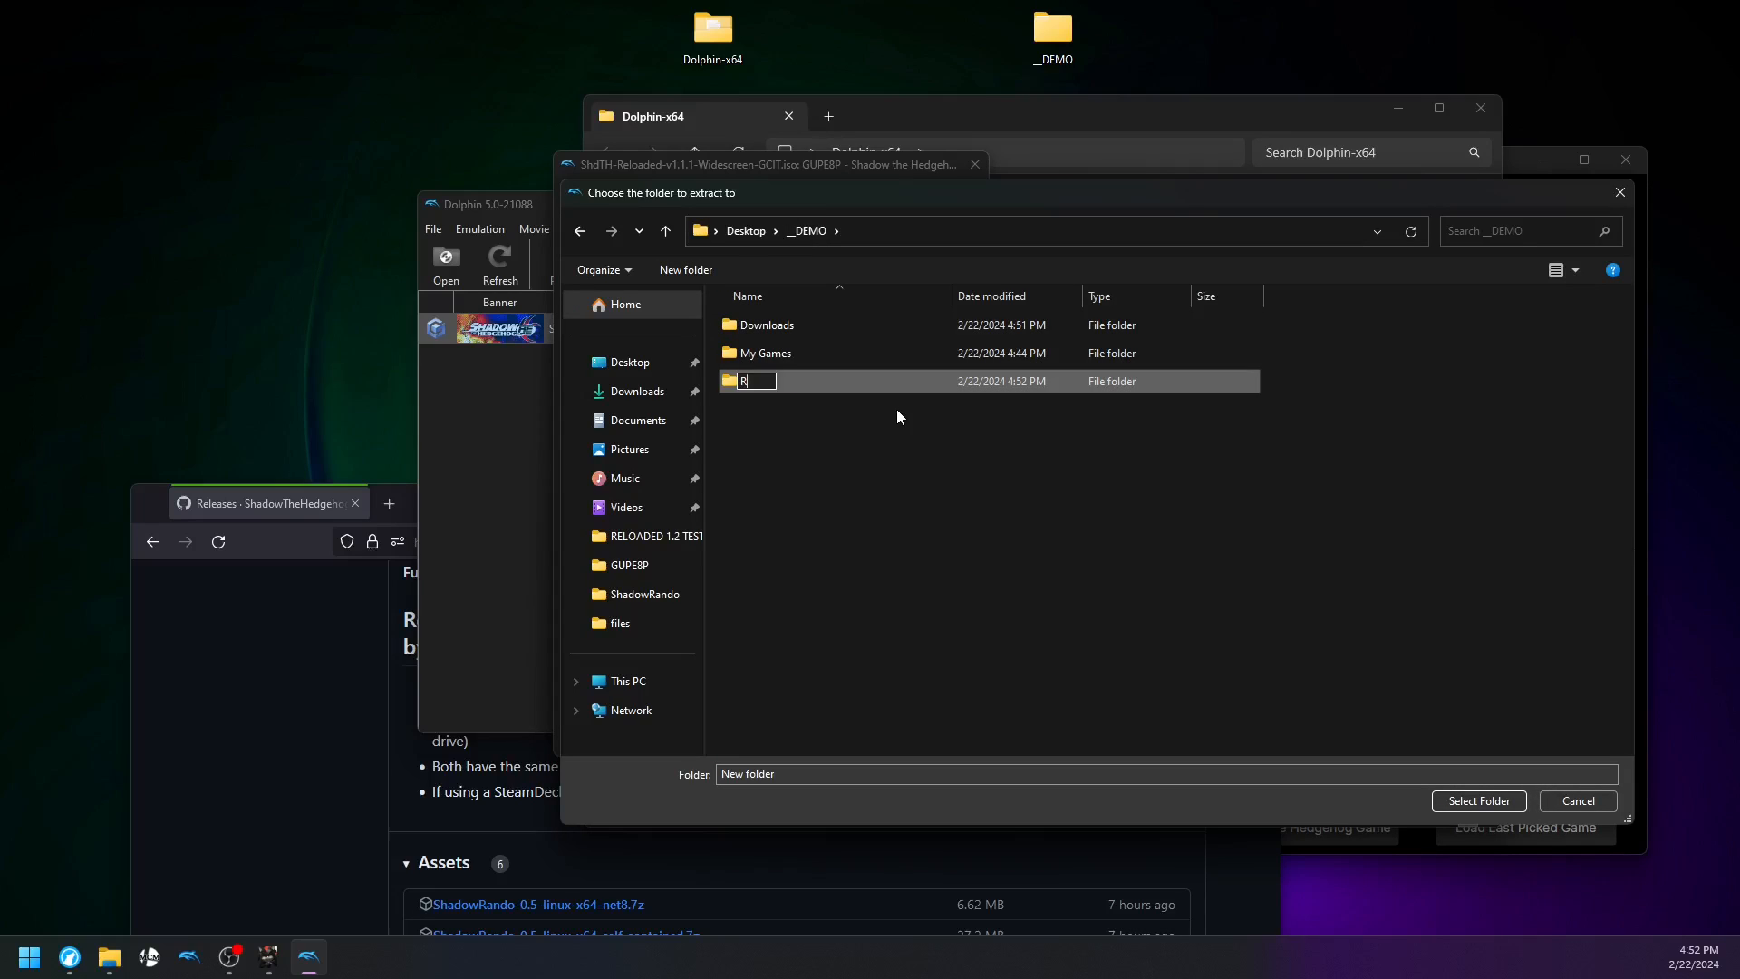
click(1478, 799)
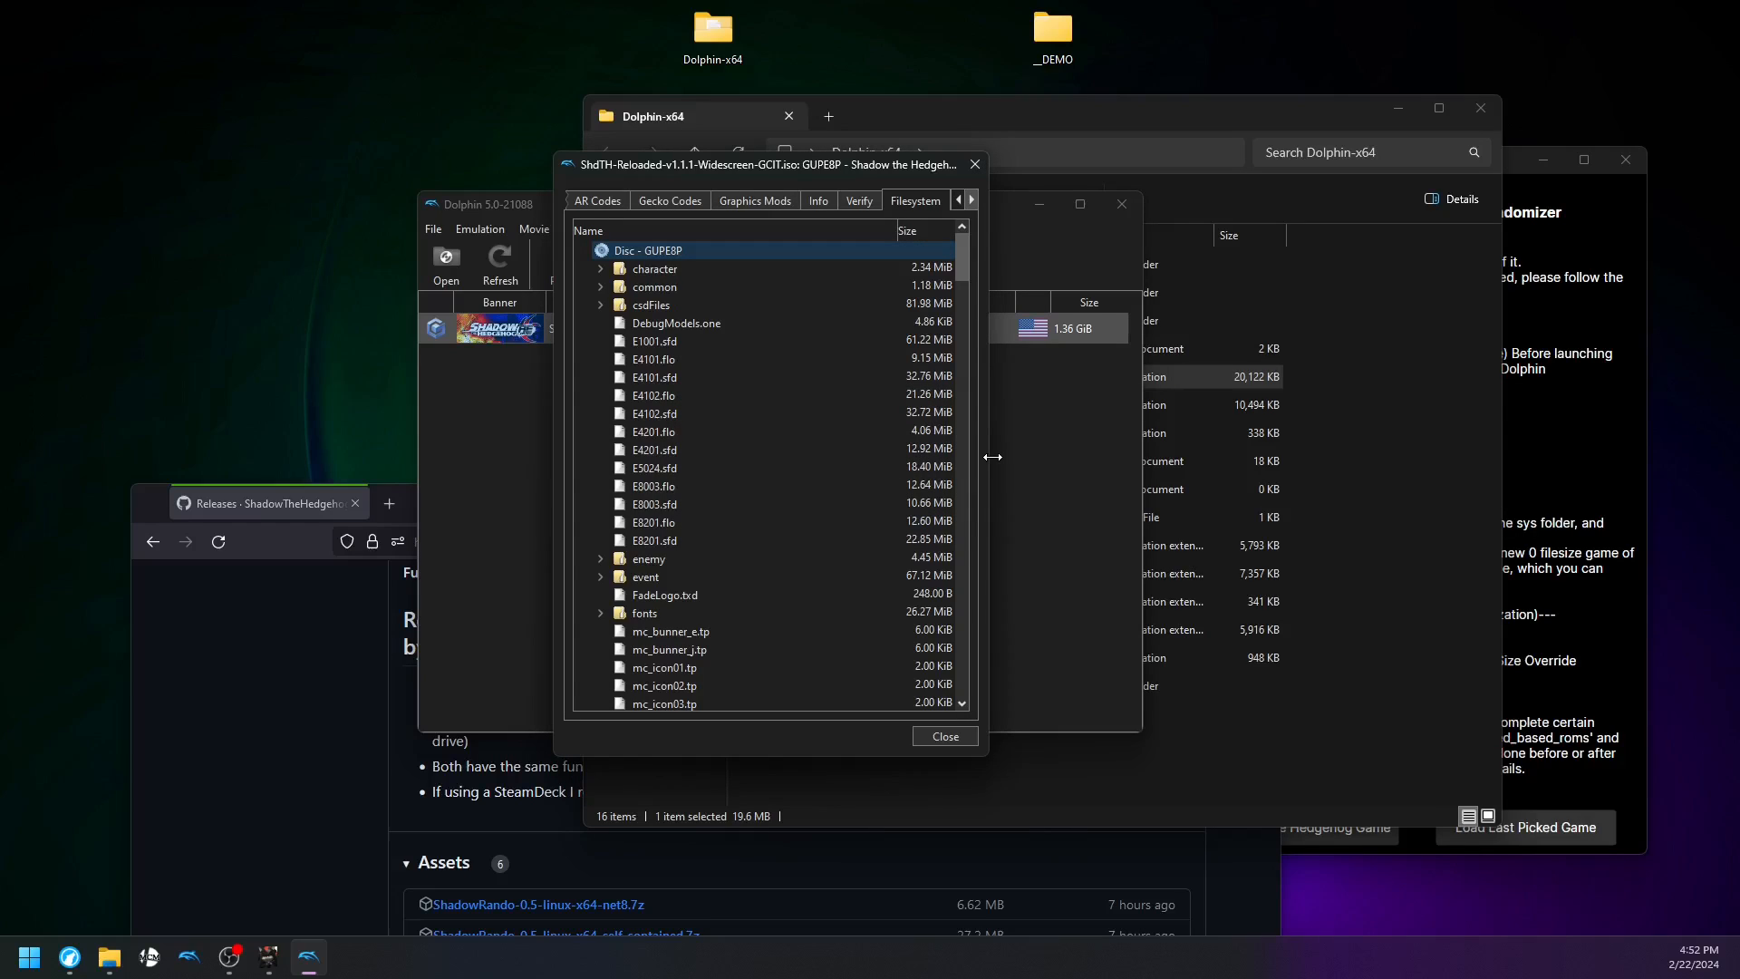
click(943, 736)
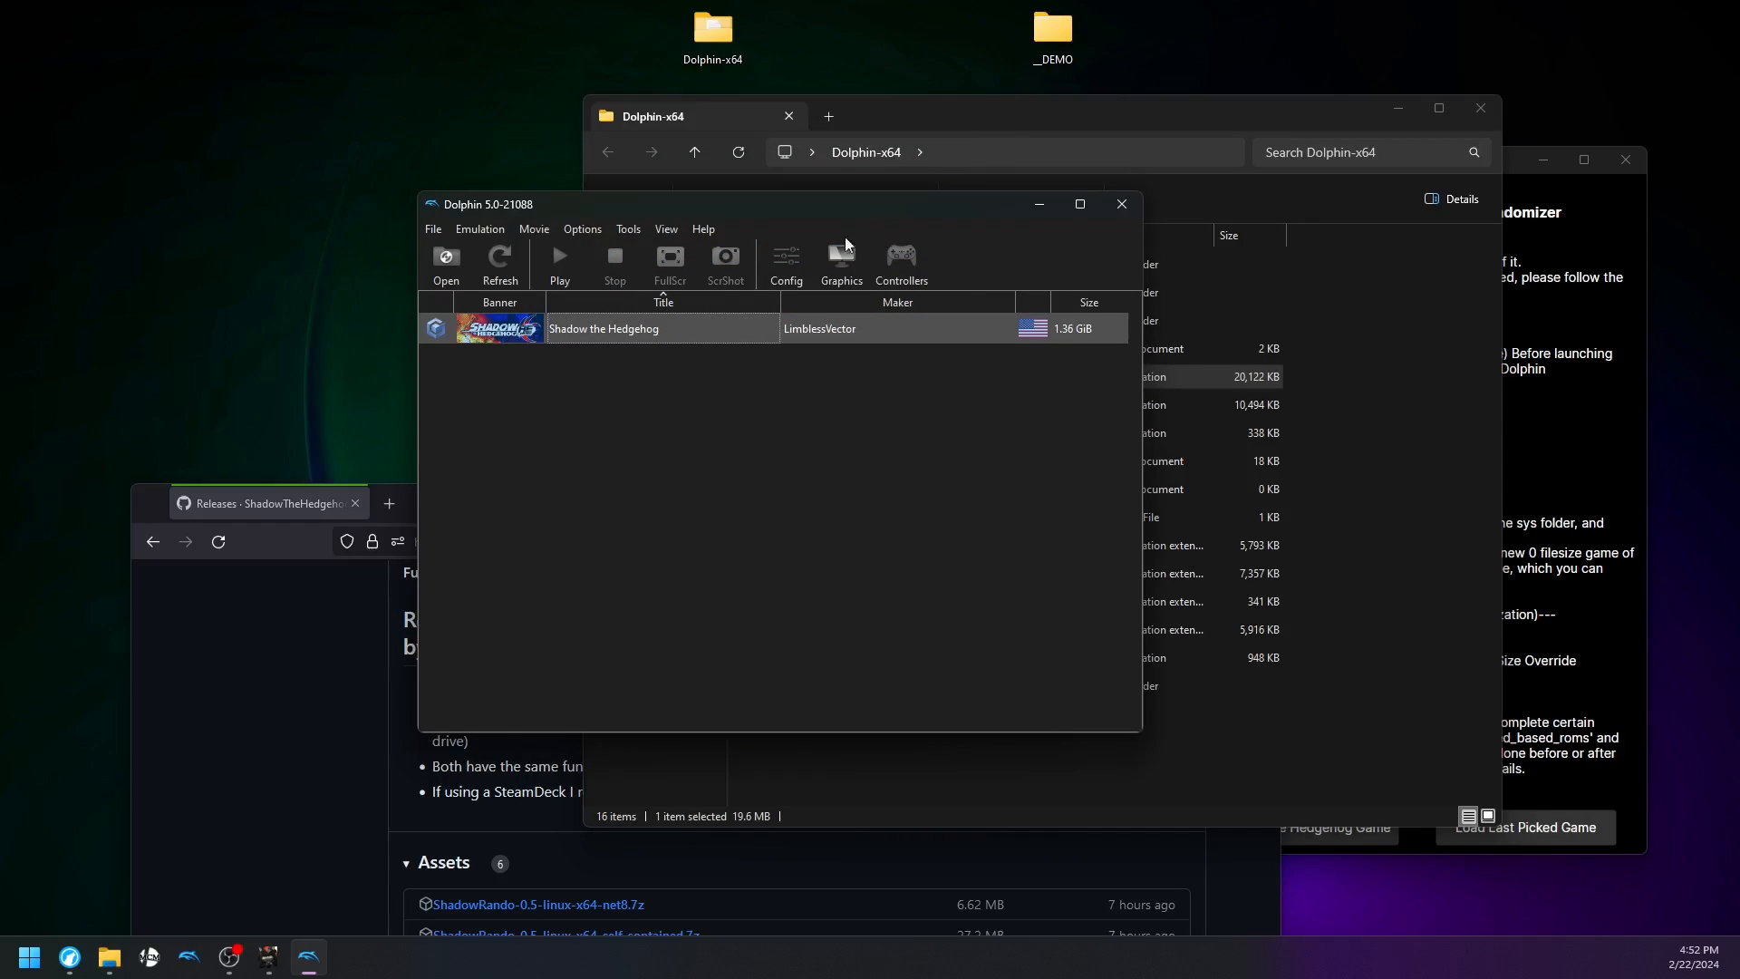
Add RandoShadowReloaded\sys as a Dolphin game path so a 0 B Shadow the Hedgehog entry appears
click(785, 263)
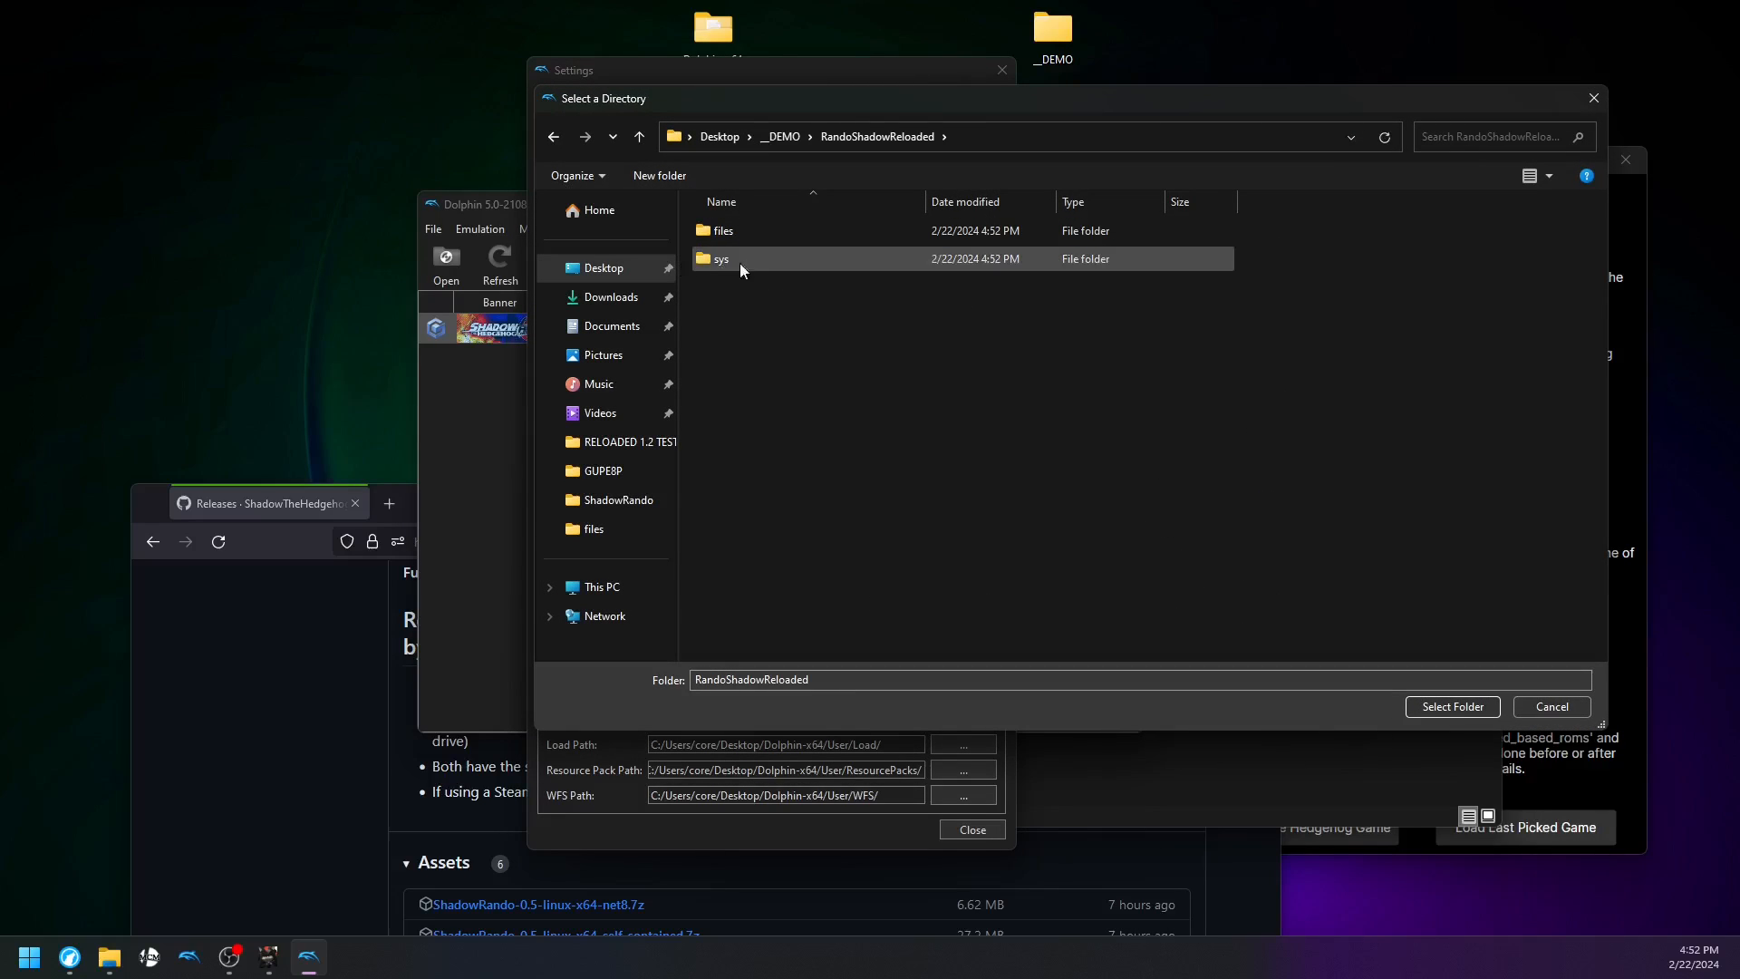
double_click(720, 259)
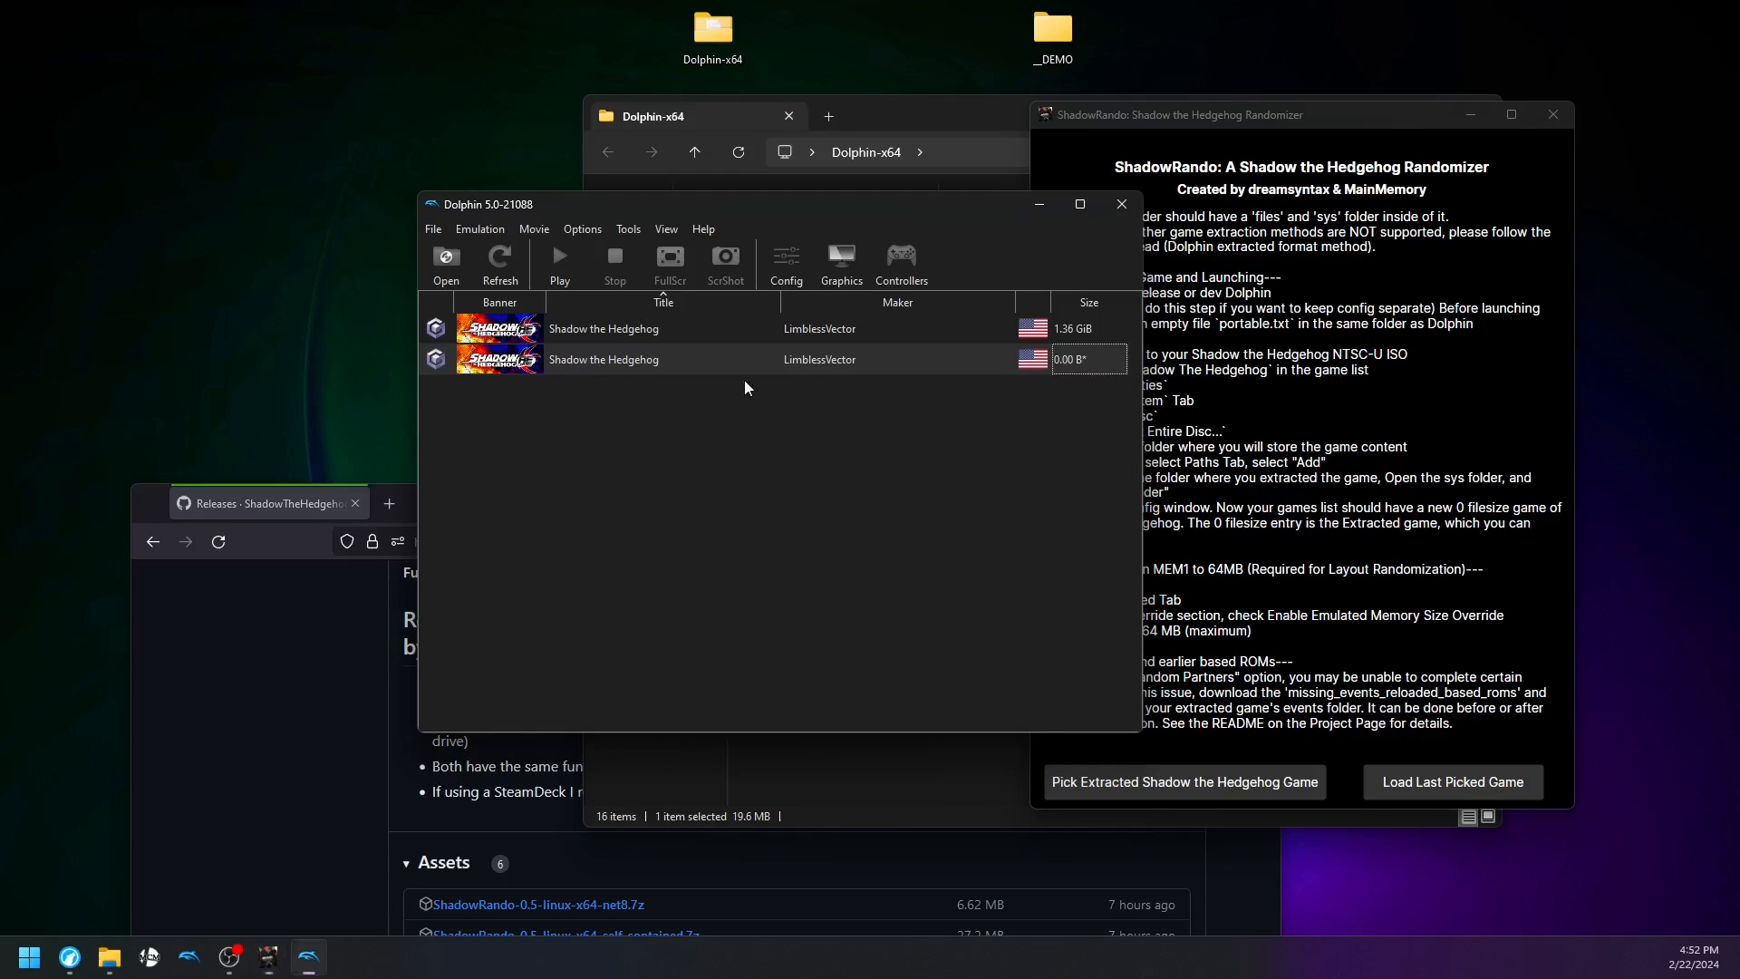
Enable the emulated CPU clock override at 165% and the memory size override with MEM1 at 64 MB
click(785, 264)
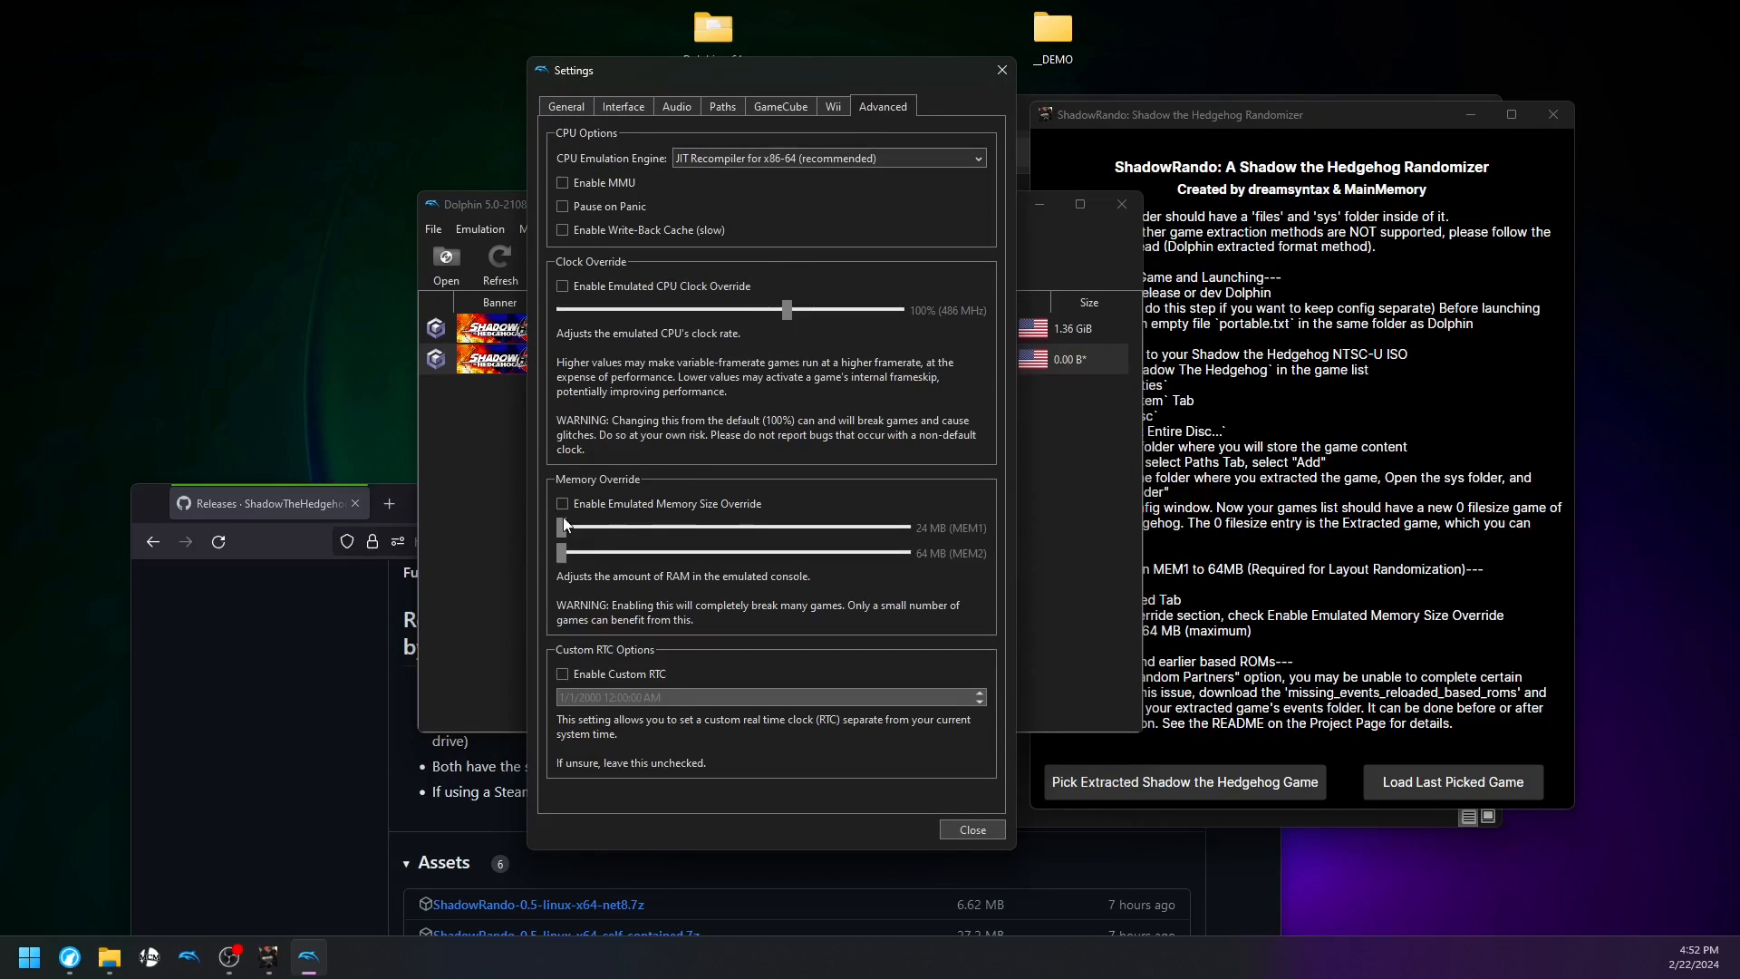
click(562, 504)
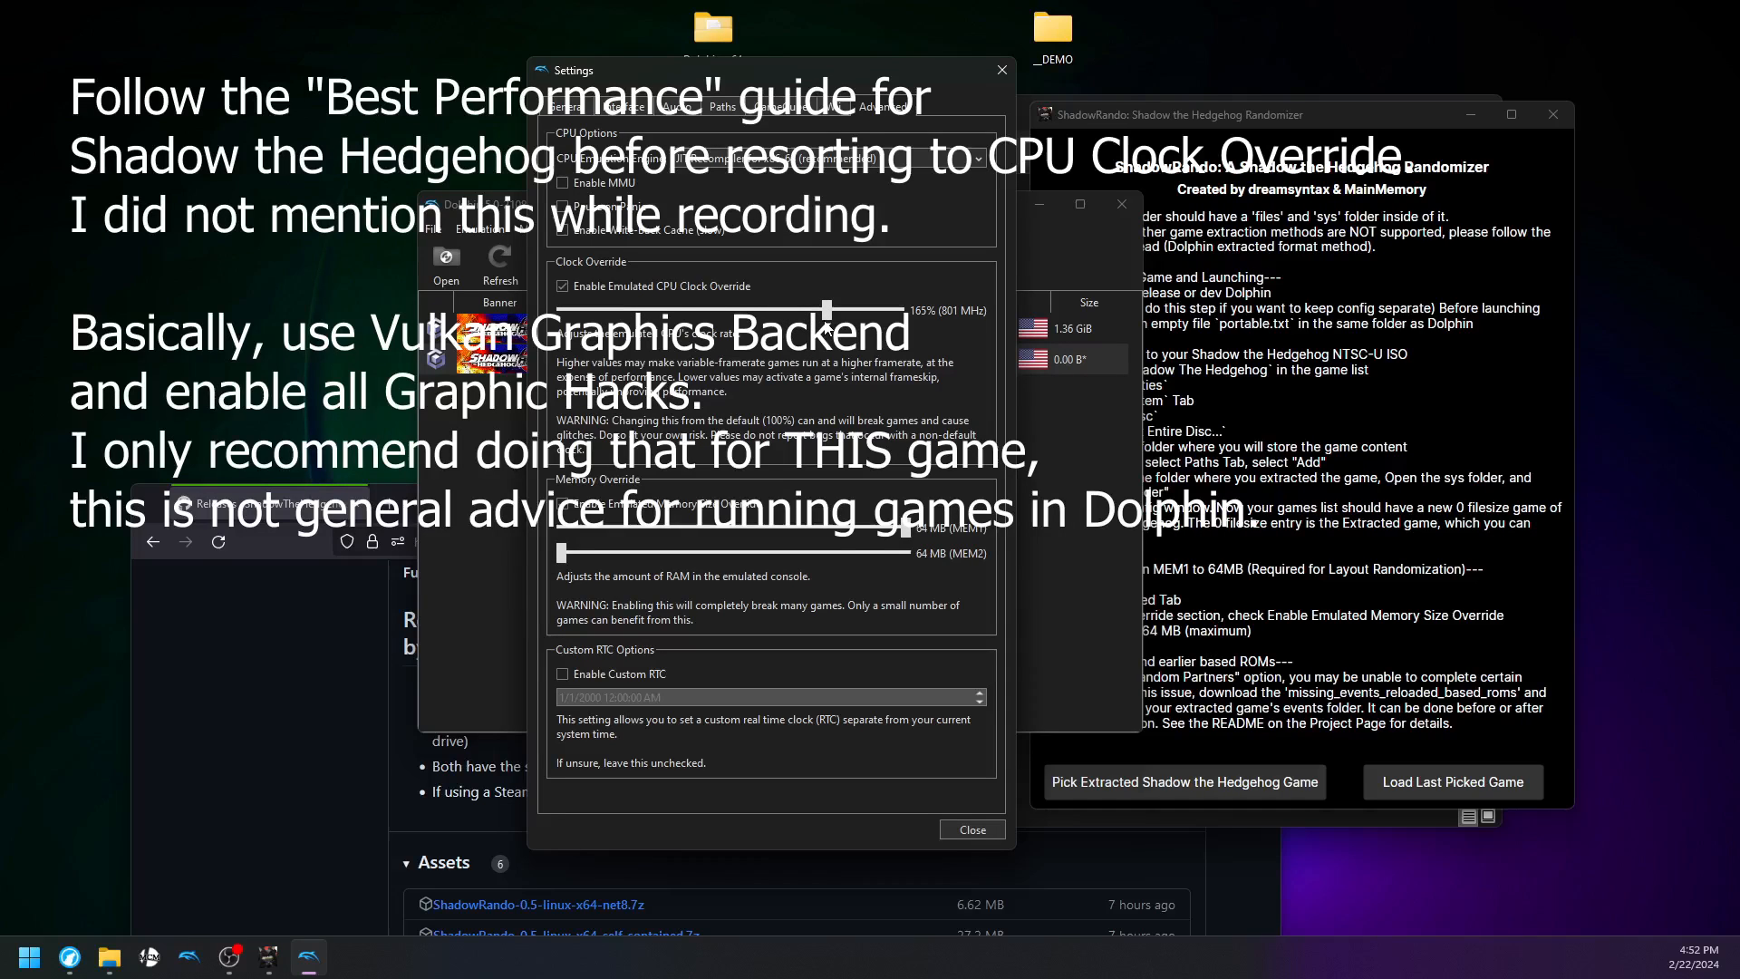
mouse_move(884, 366)
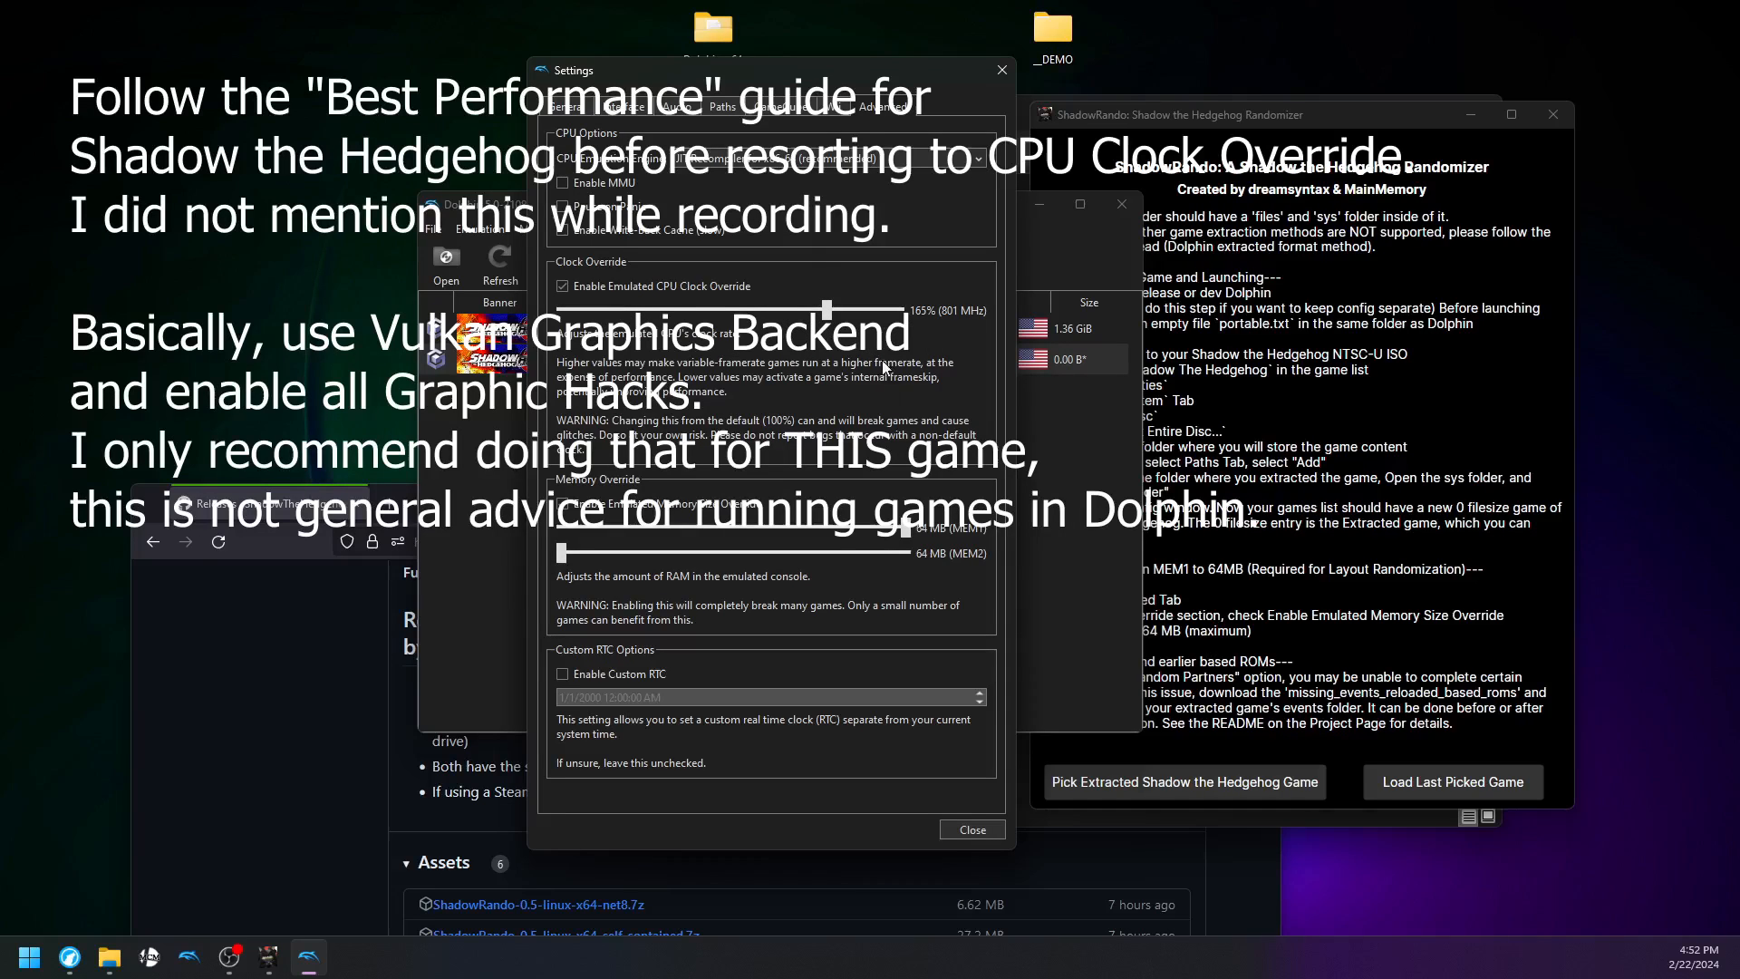
mouse_move(961, 298)
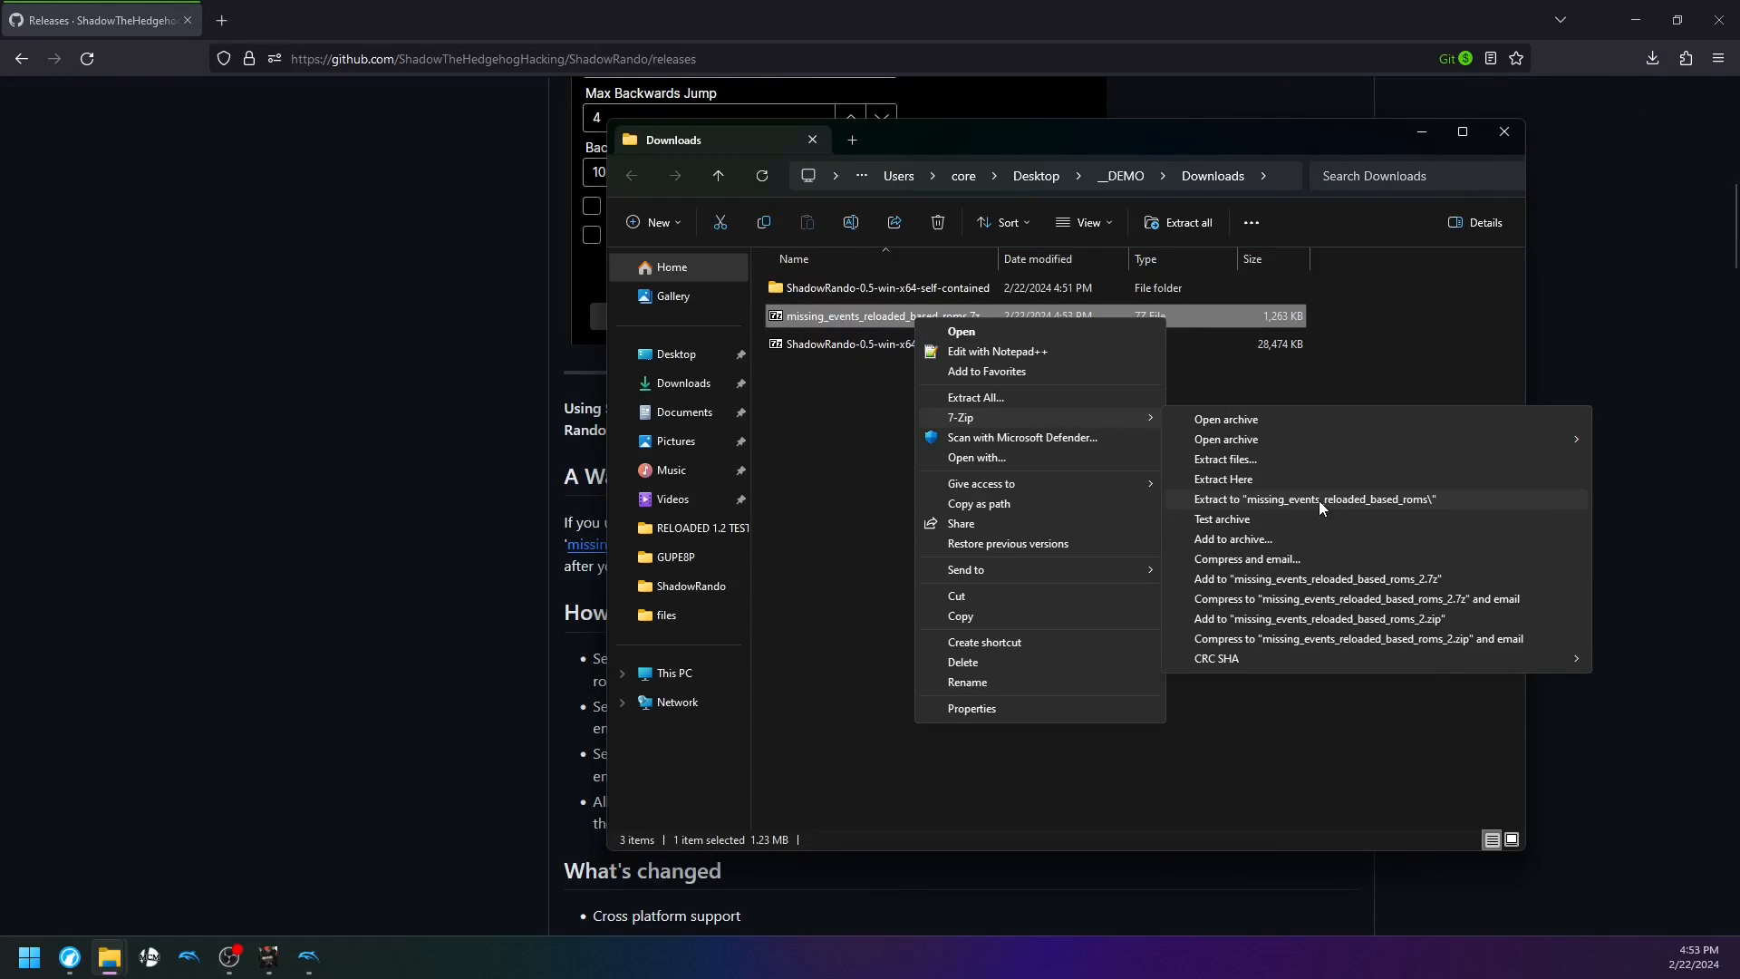
Extract the missing events 7z and merge its 13 files into files\event, replacing existing ones
click(1314, 498)
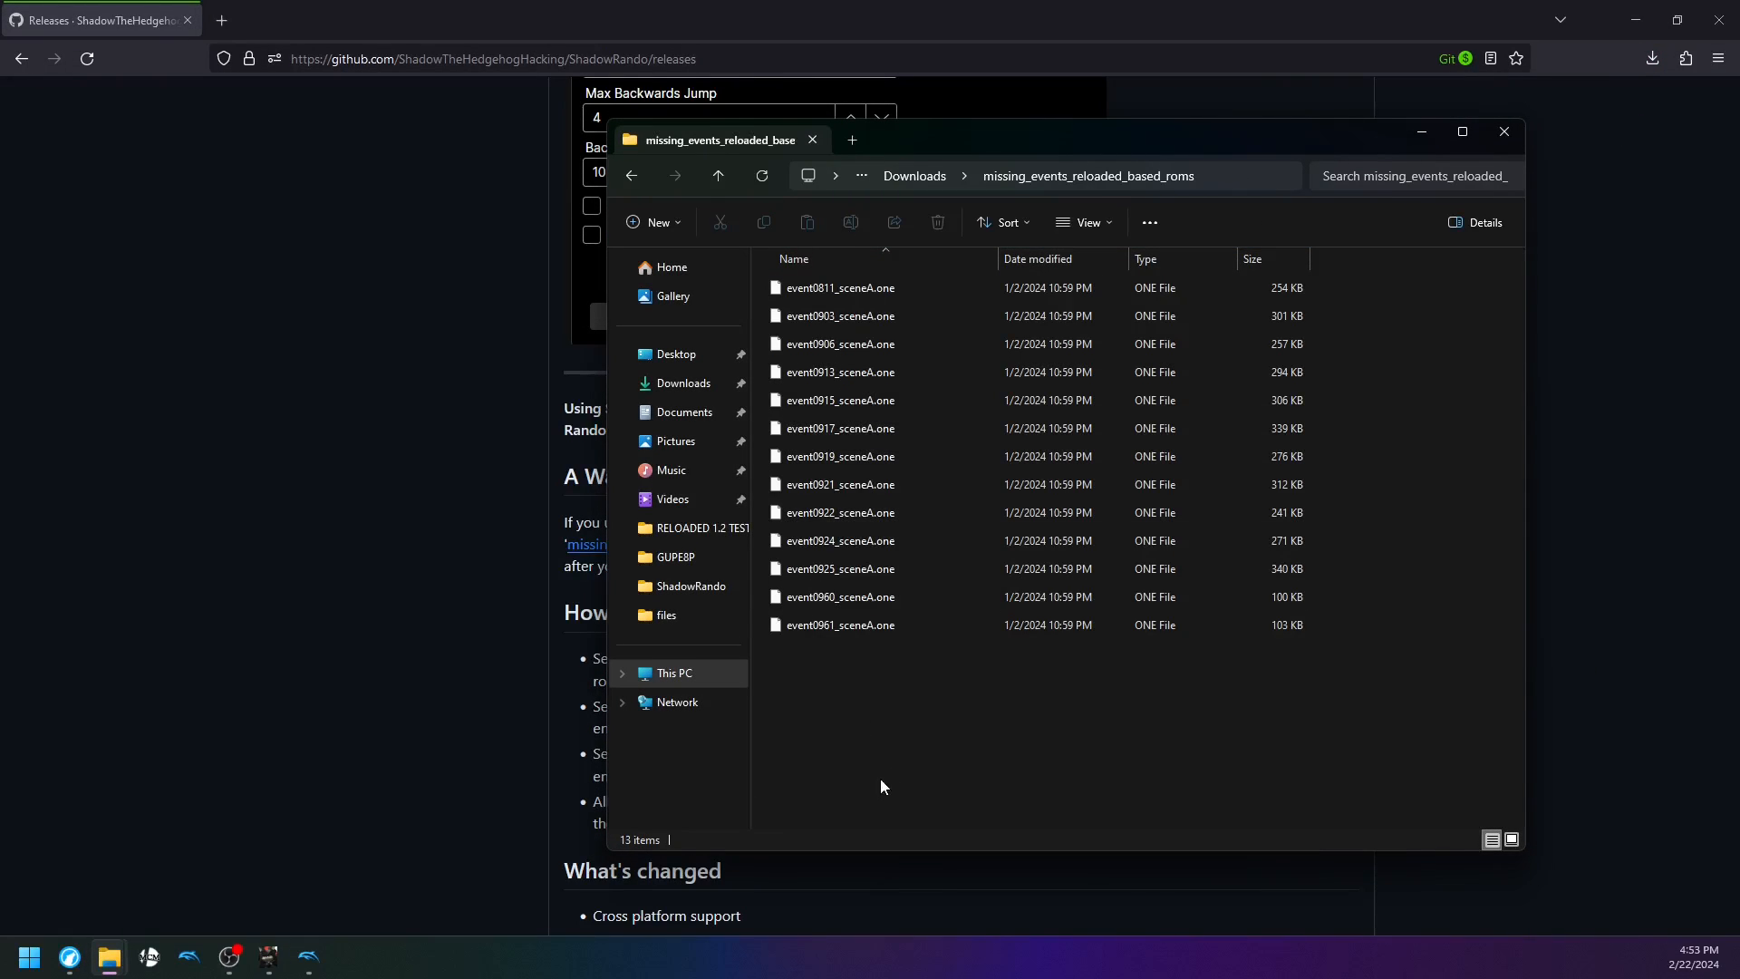
key(ctrl+a)
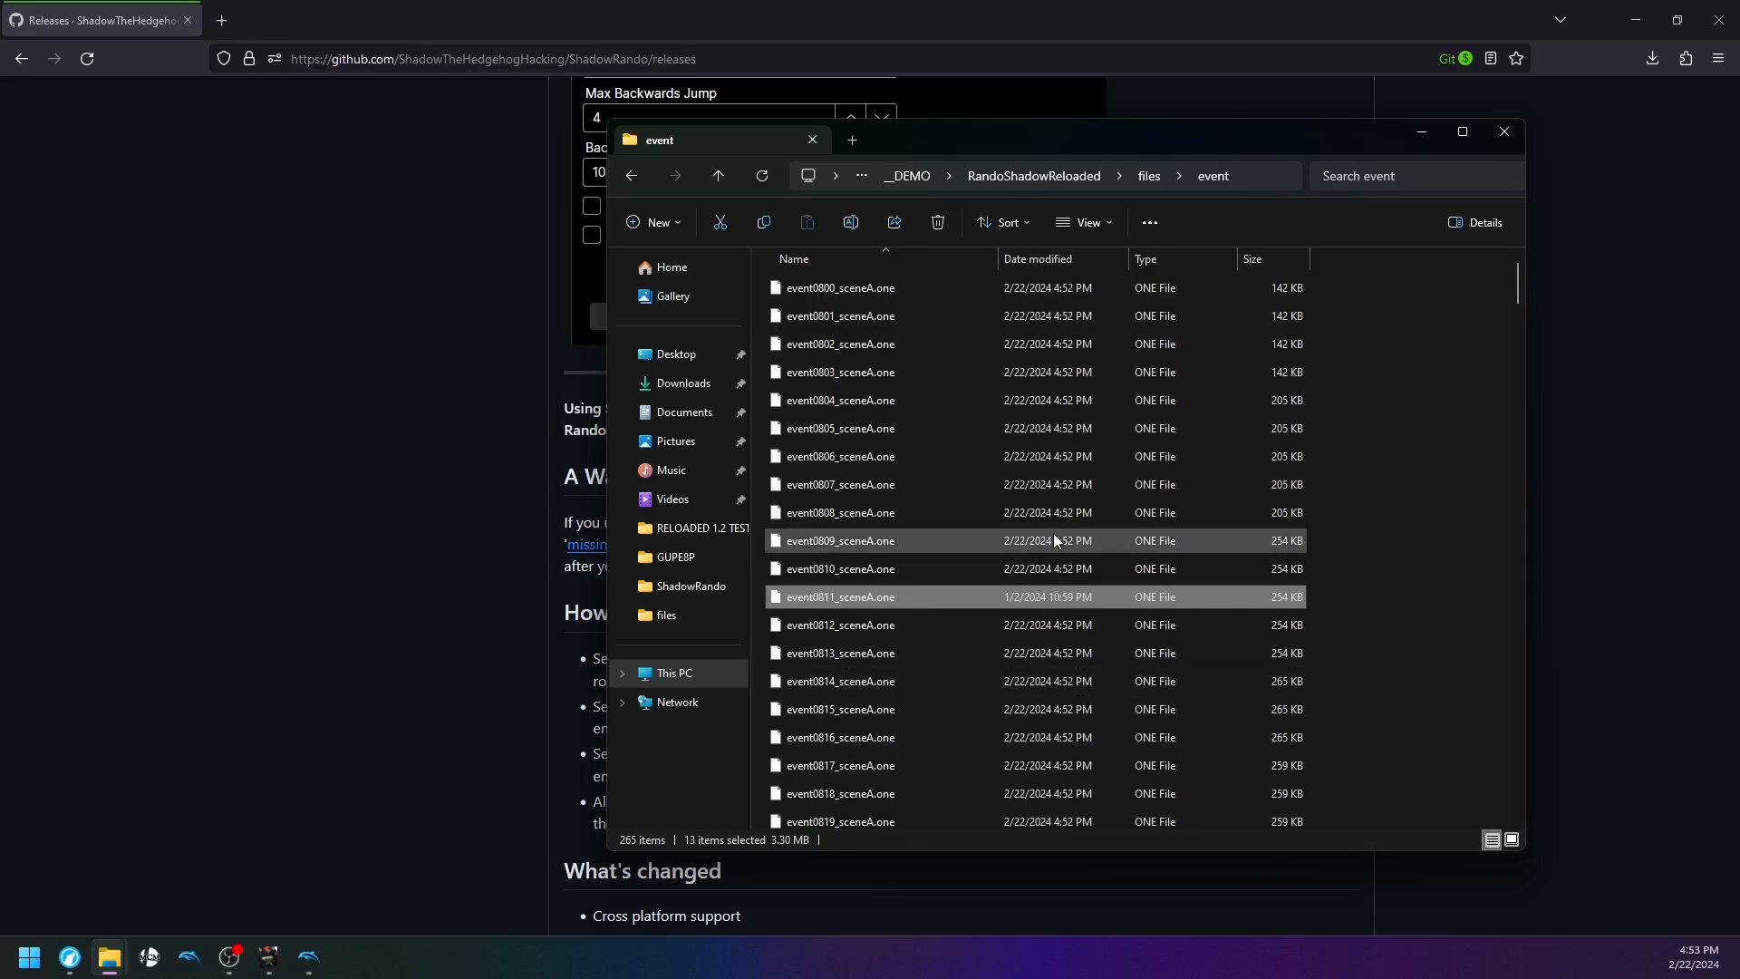
scroll(down, 3)
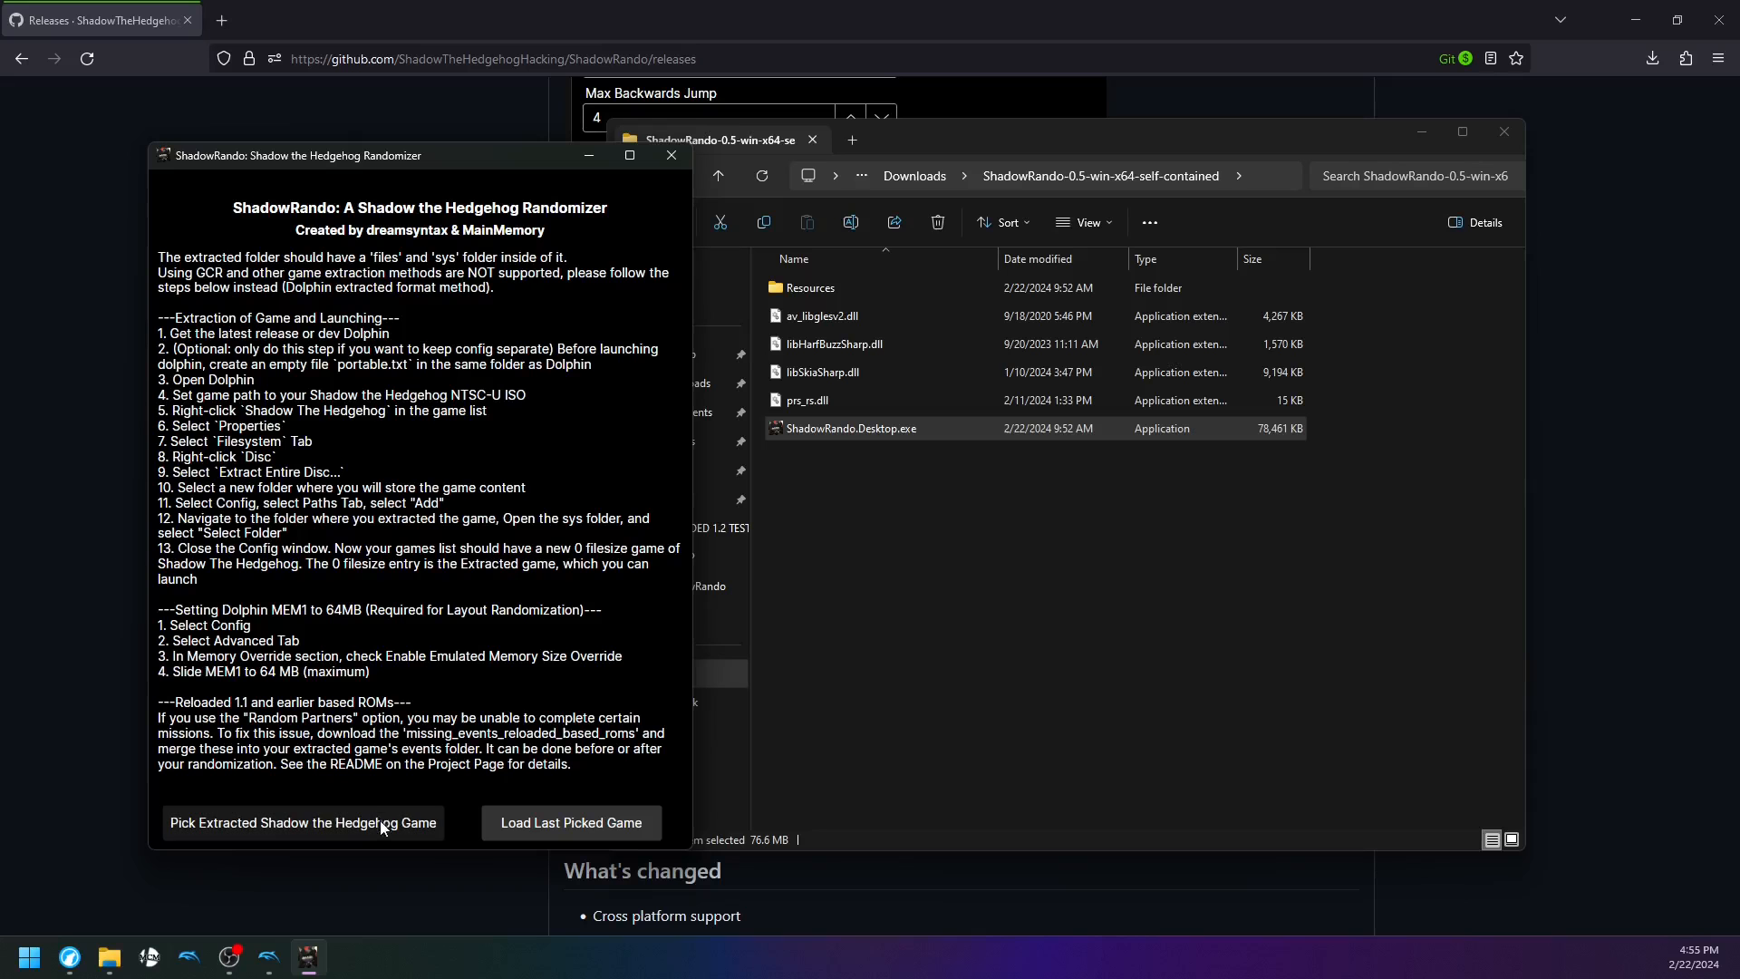
Pick the RandoShadowReloaded folder as the extracted game so the randomizer options load
click(303, 823)
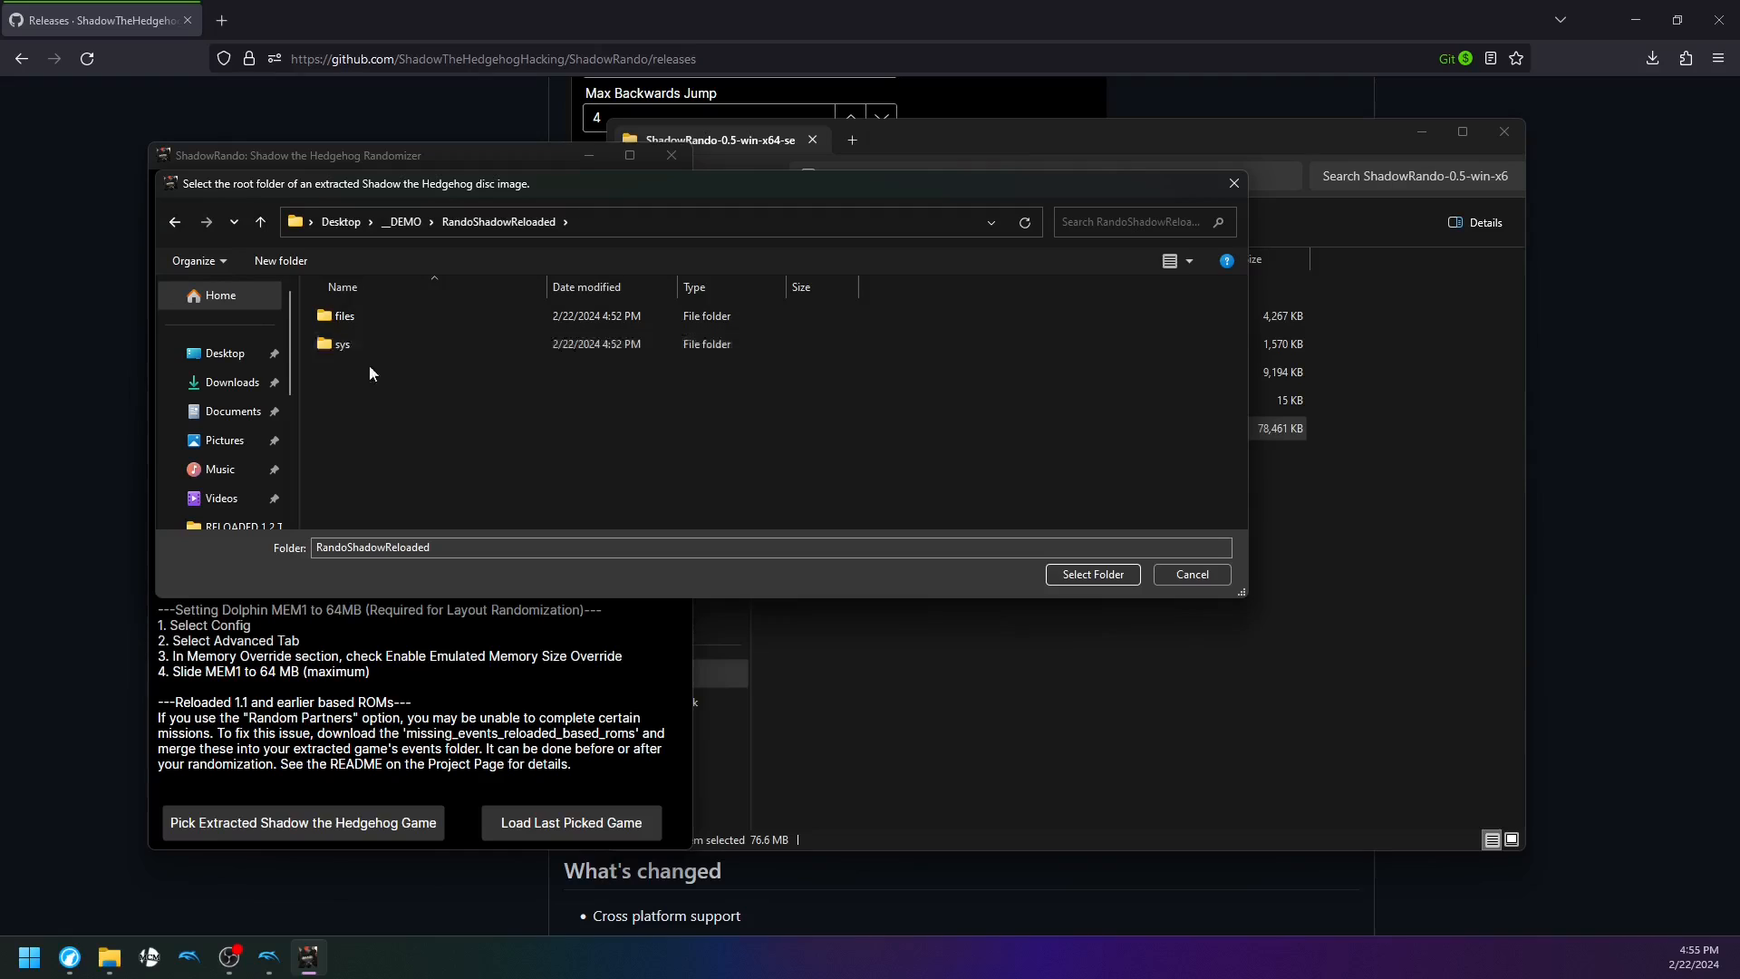
click(345, 316)
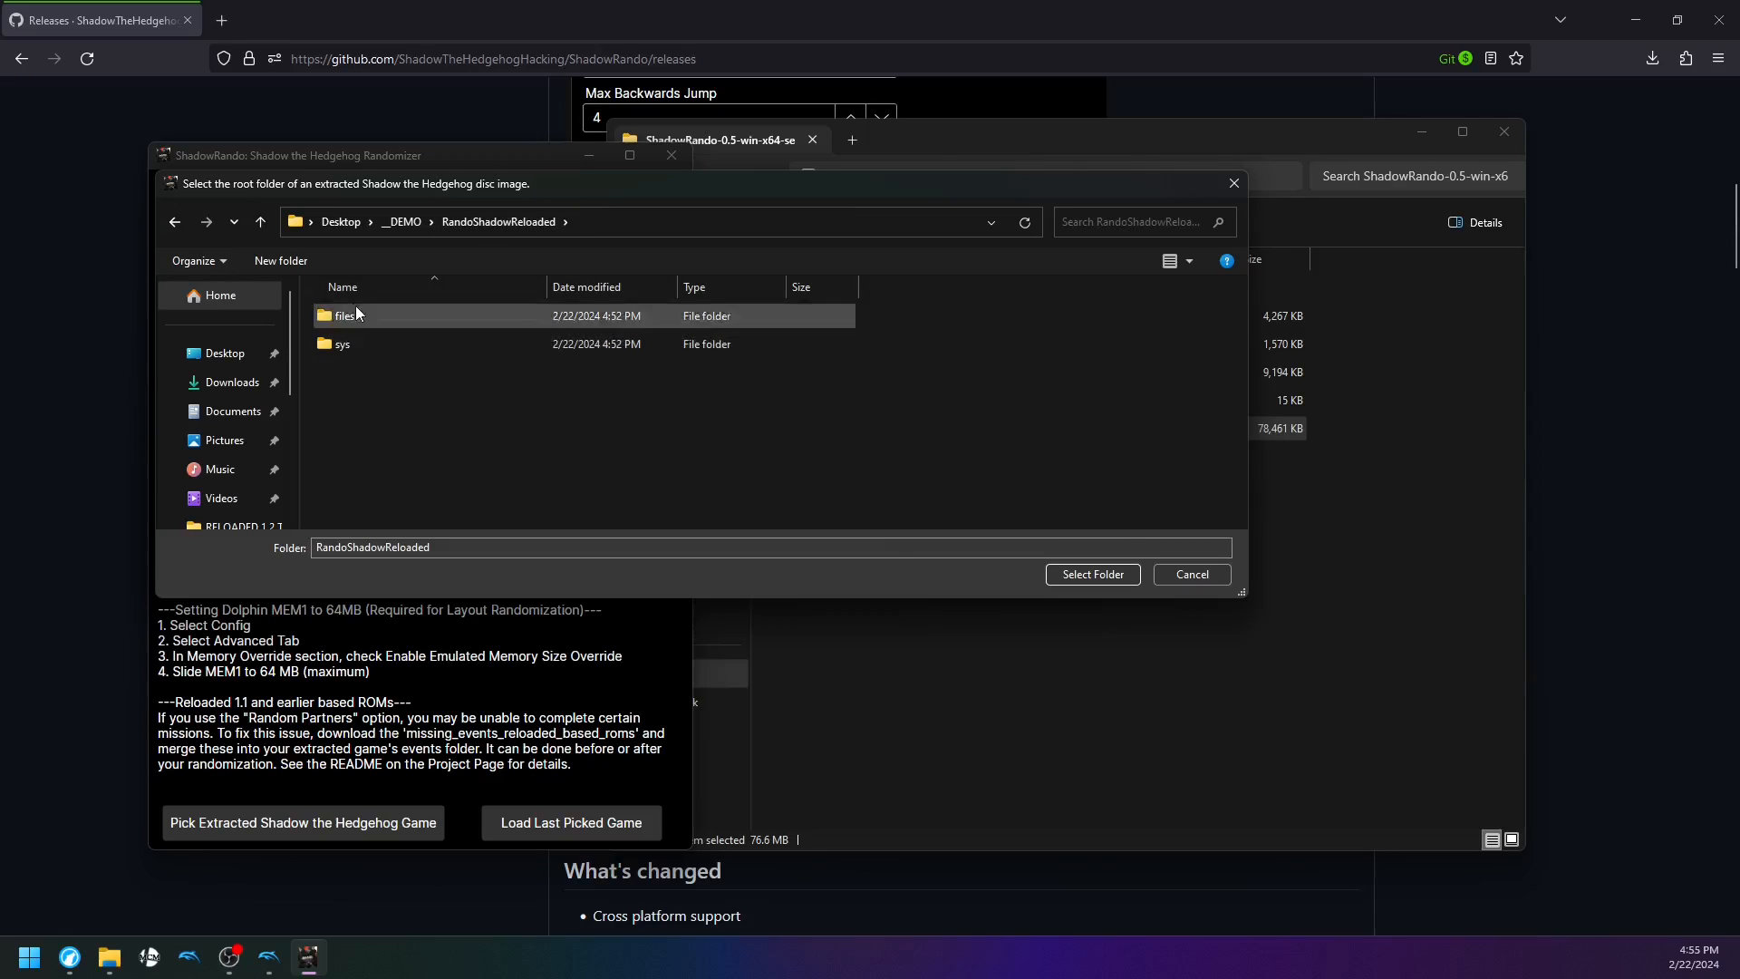
click(1091, 575)
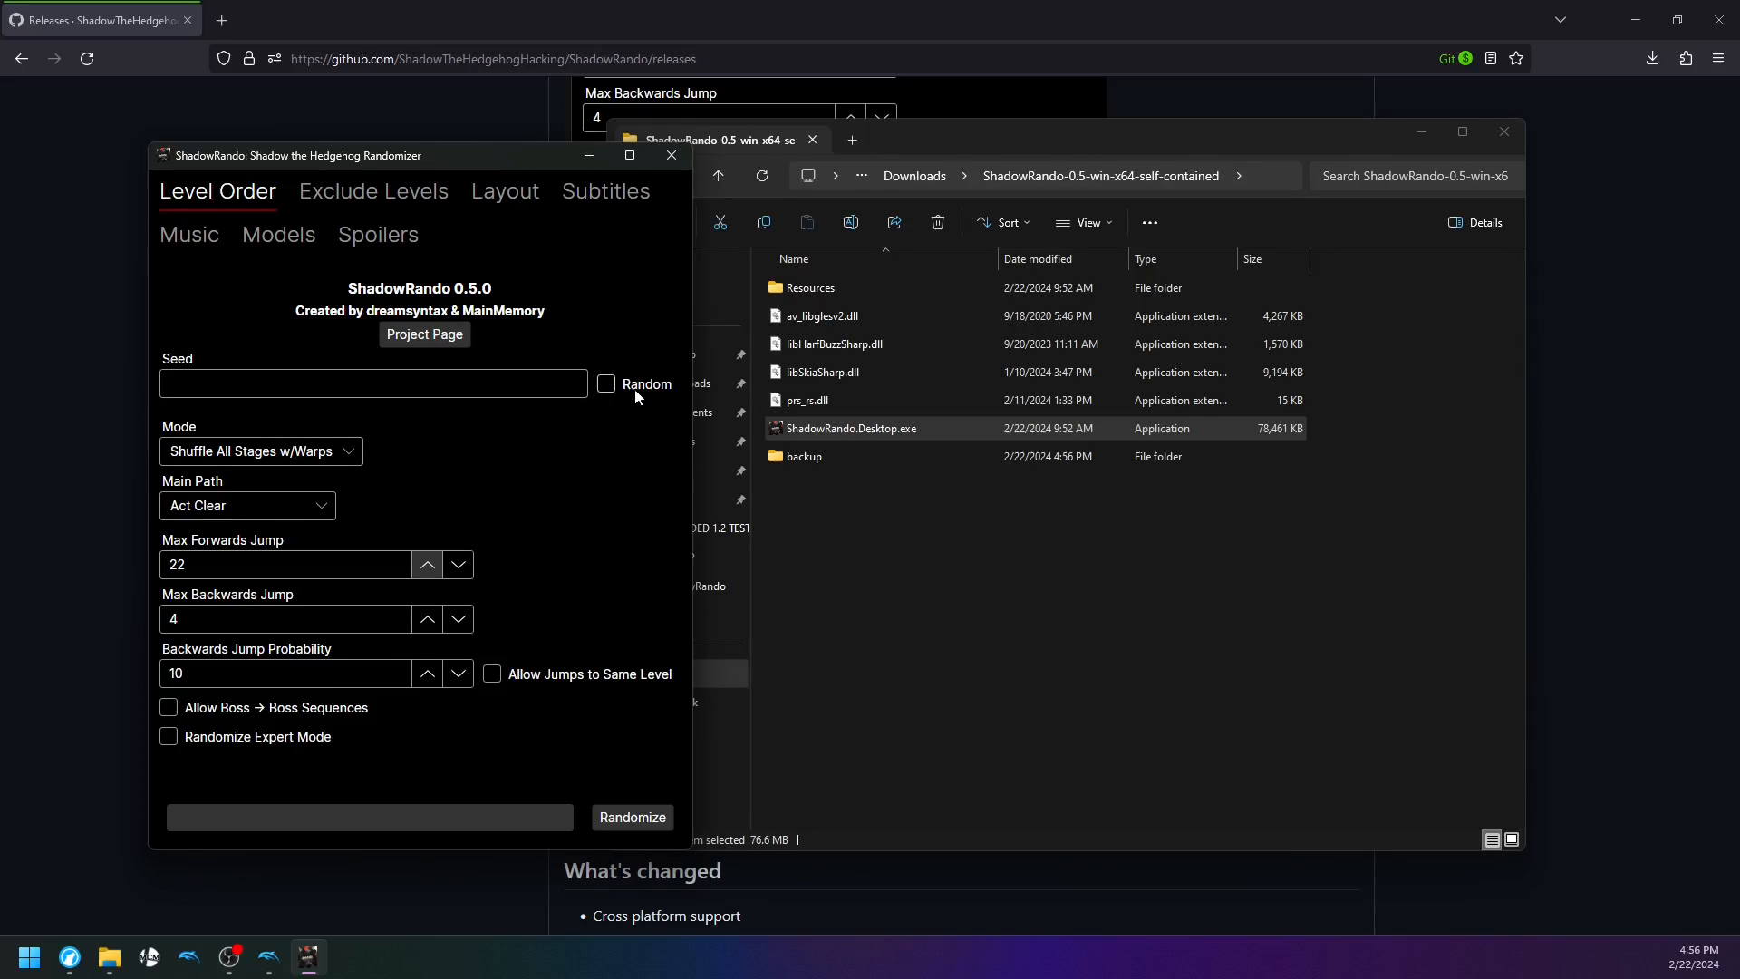
Tour the Exclude Levels, Layout (Enemy, Weapon, Partner), Music and Spoilers option pages
click(374, 190)
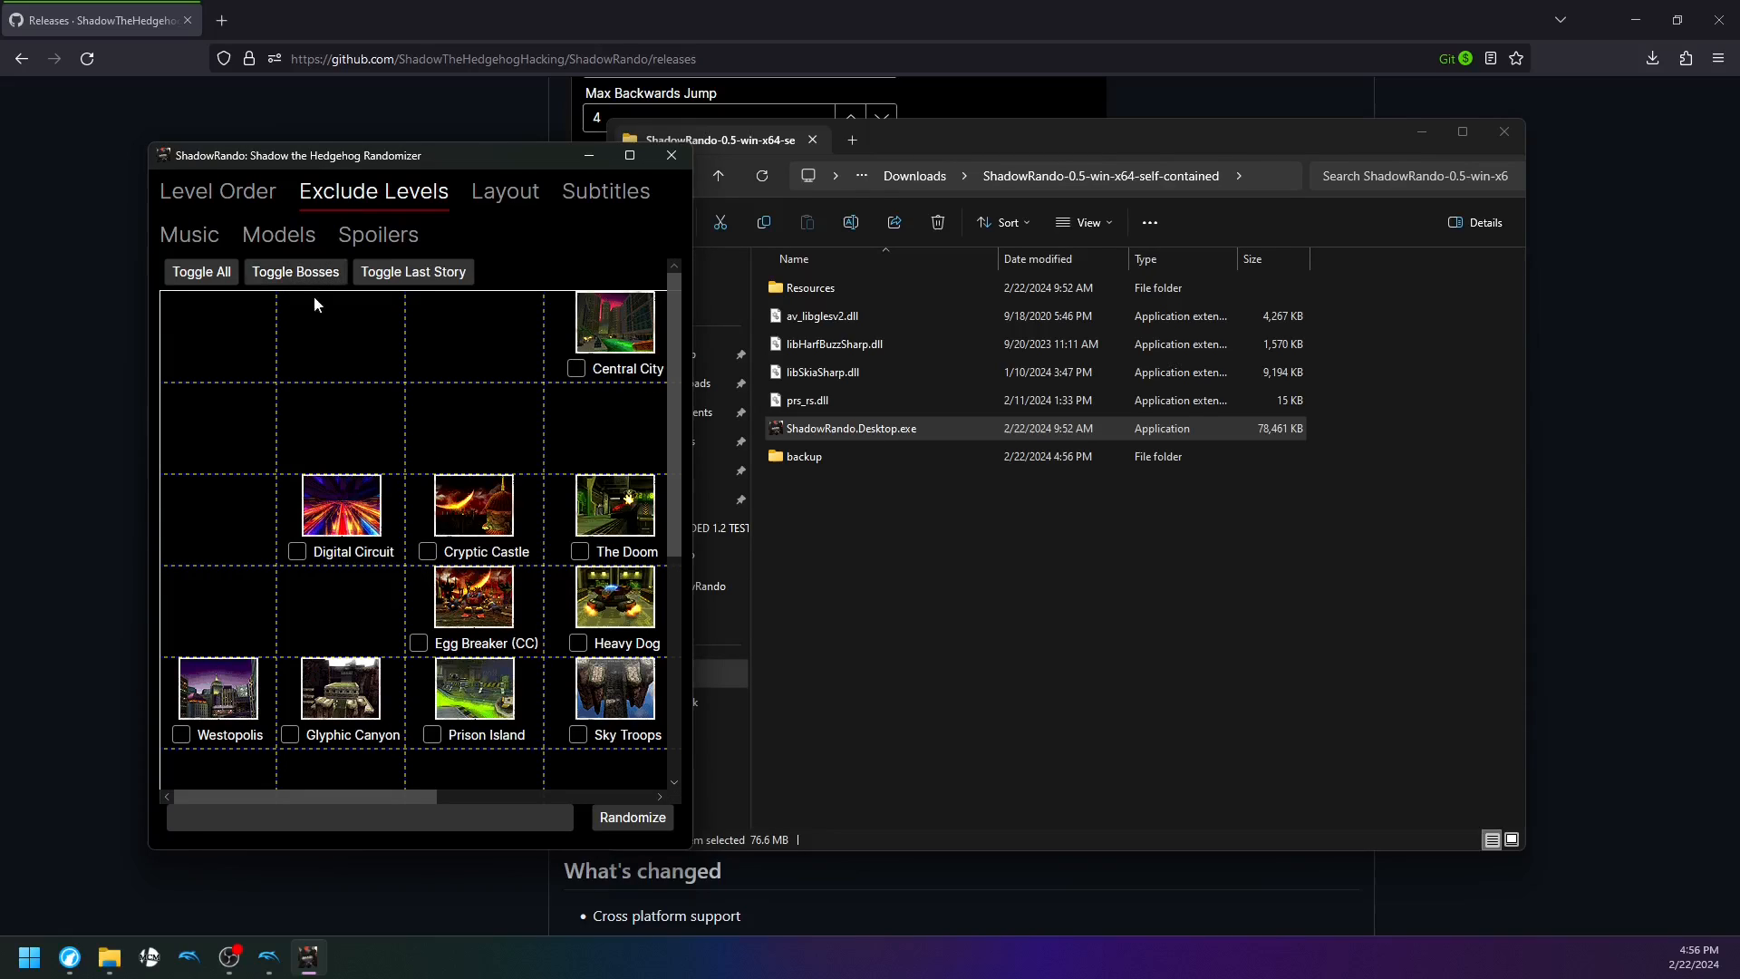
click(504, 191)
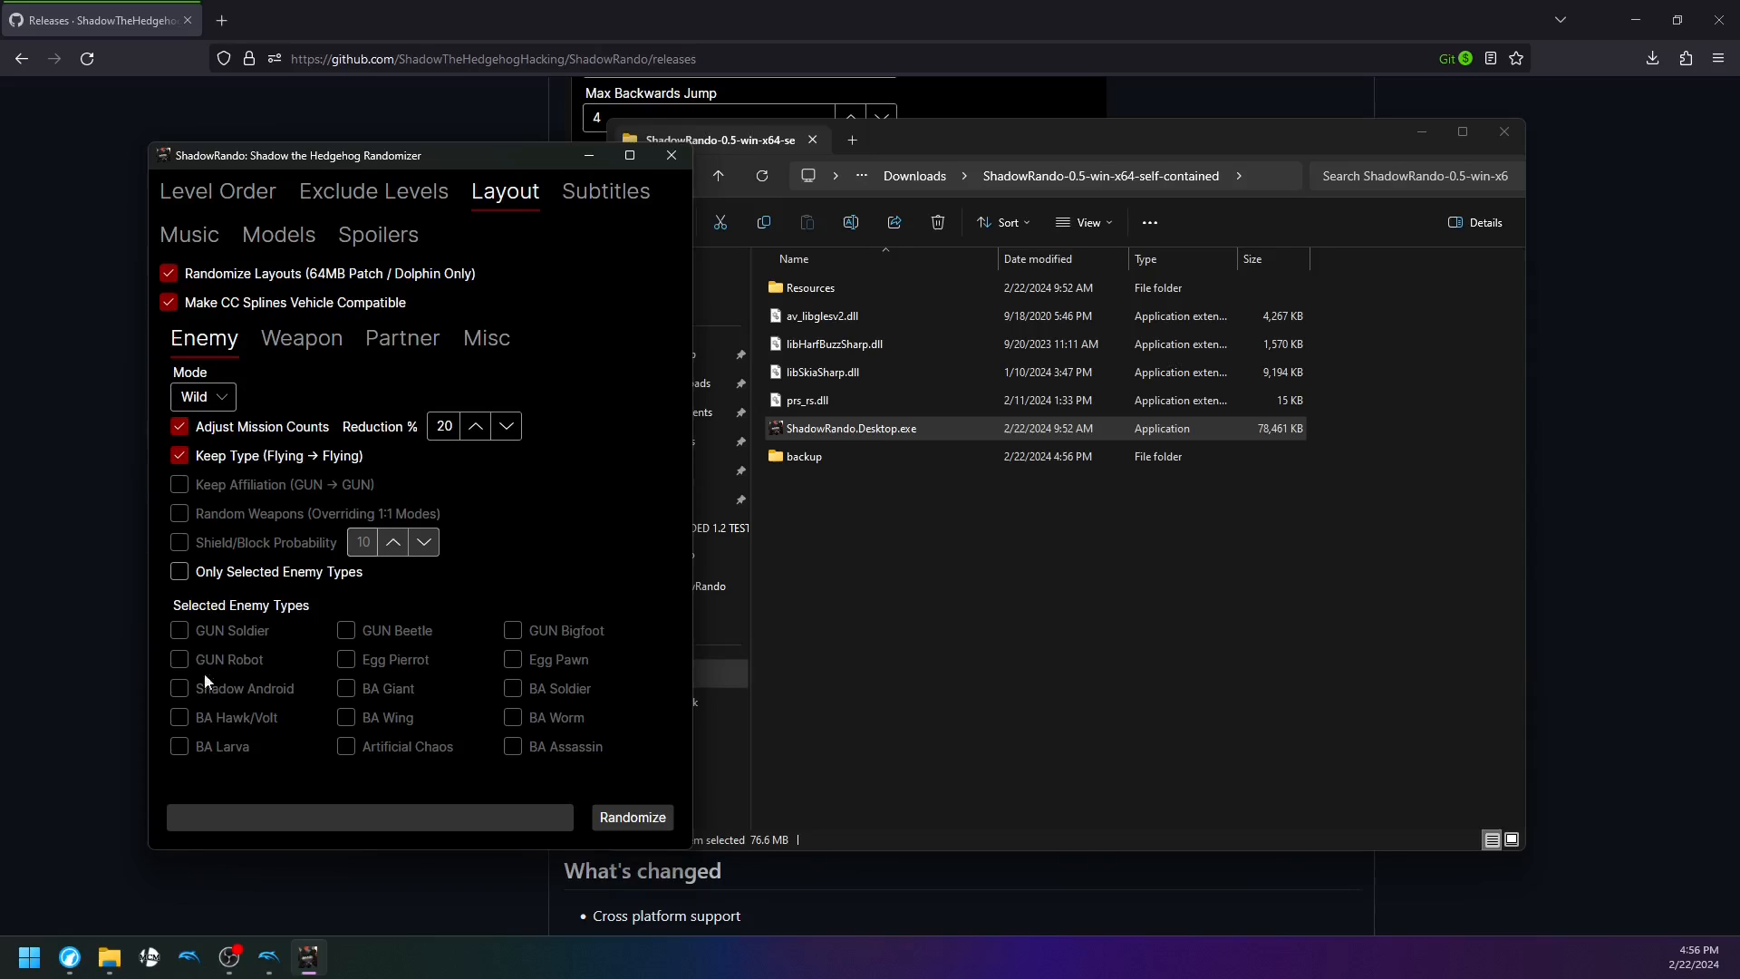
click(301, 339)
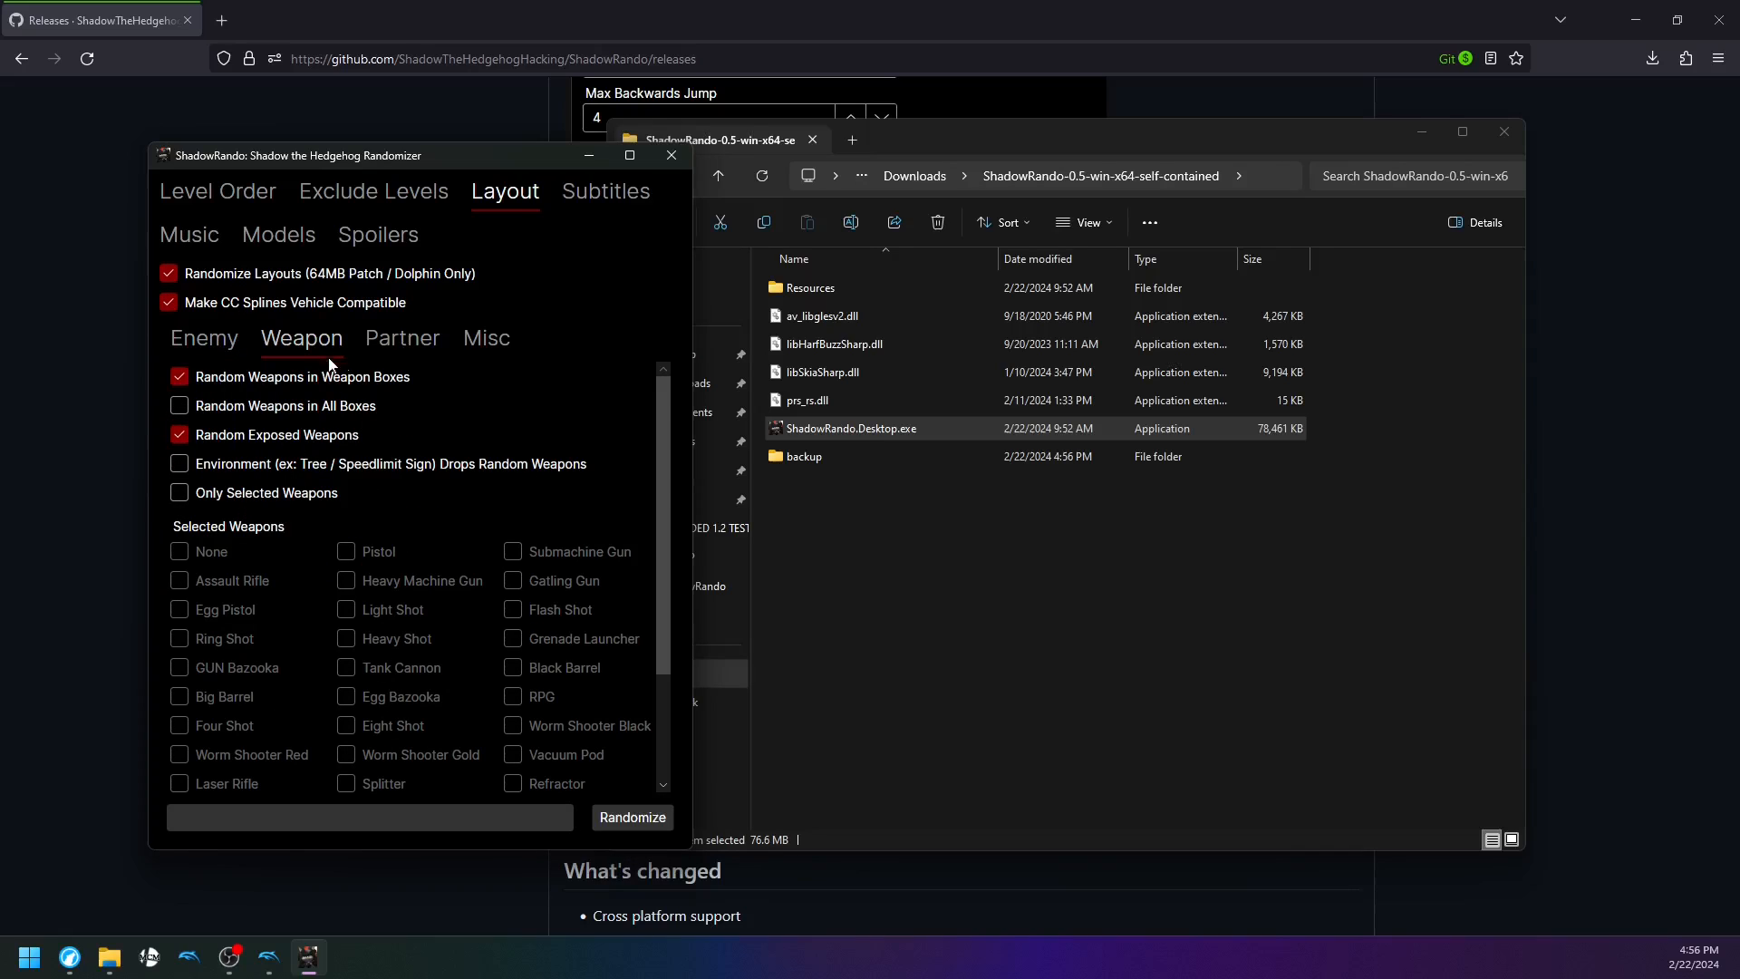
click(402, 340)
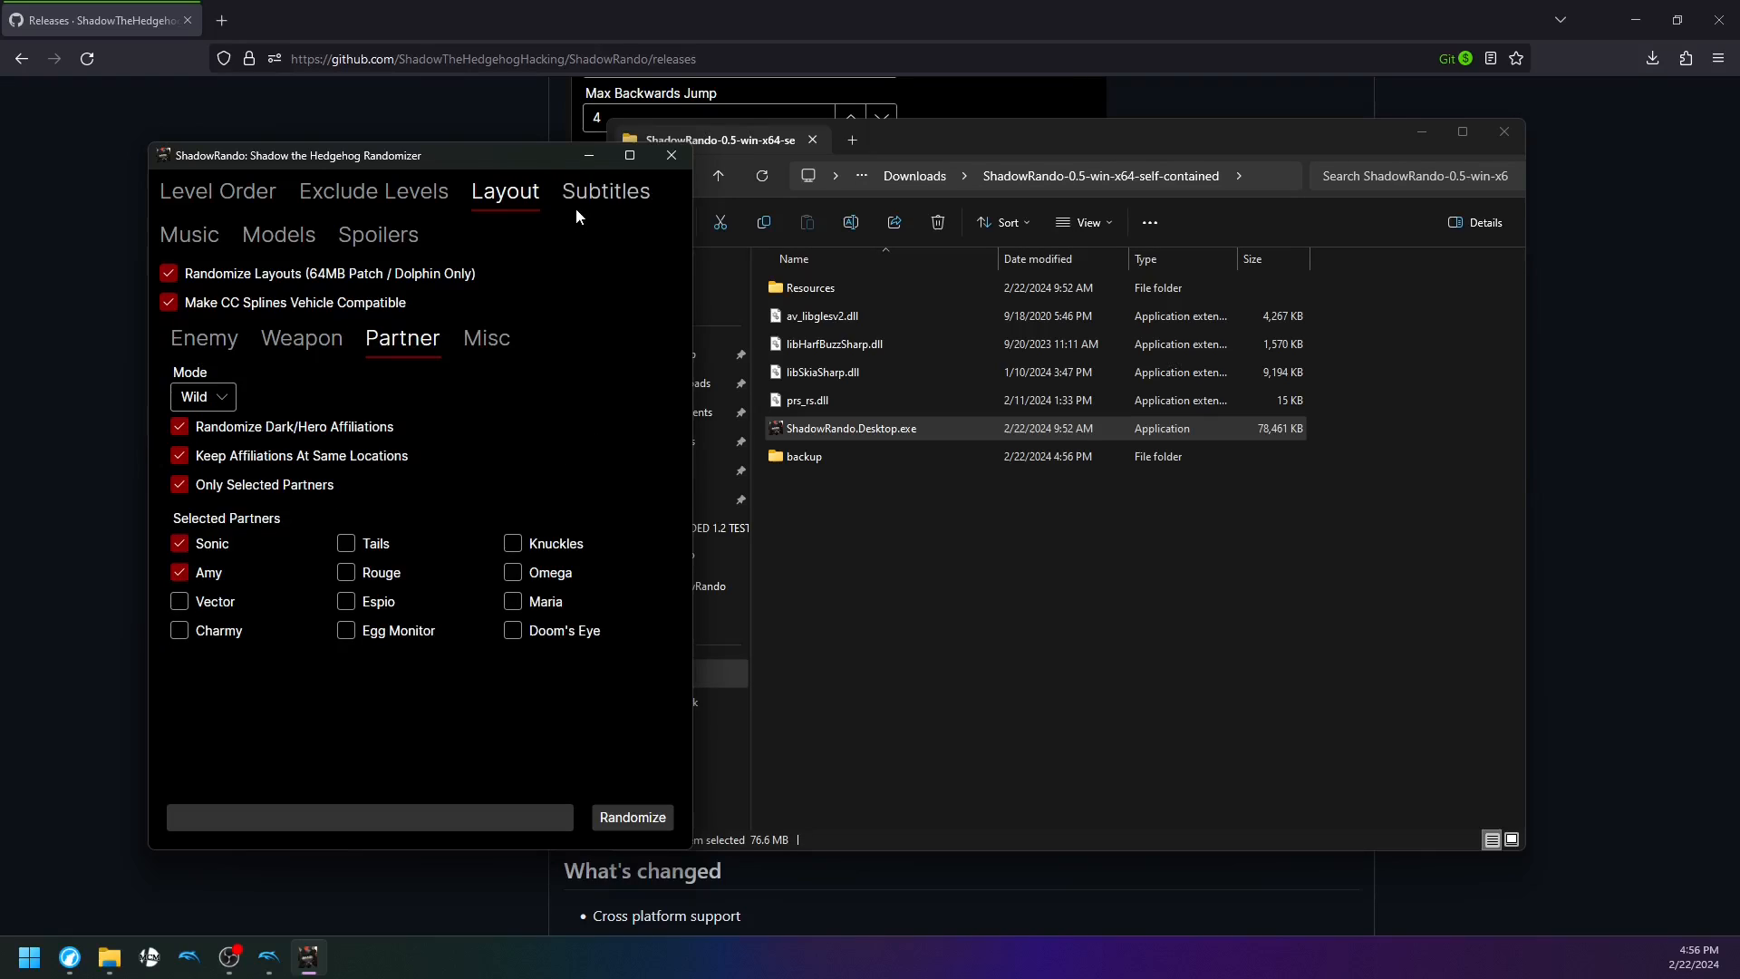
click(188, 234)
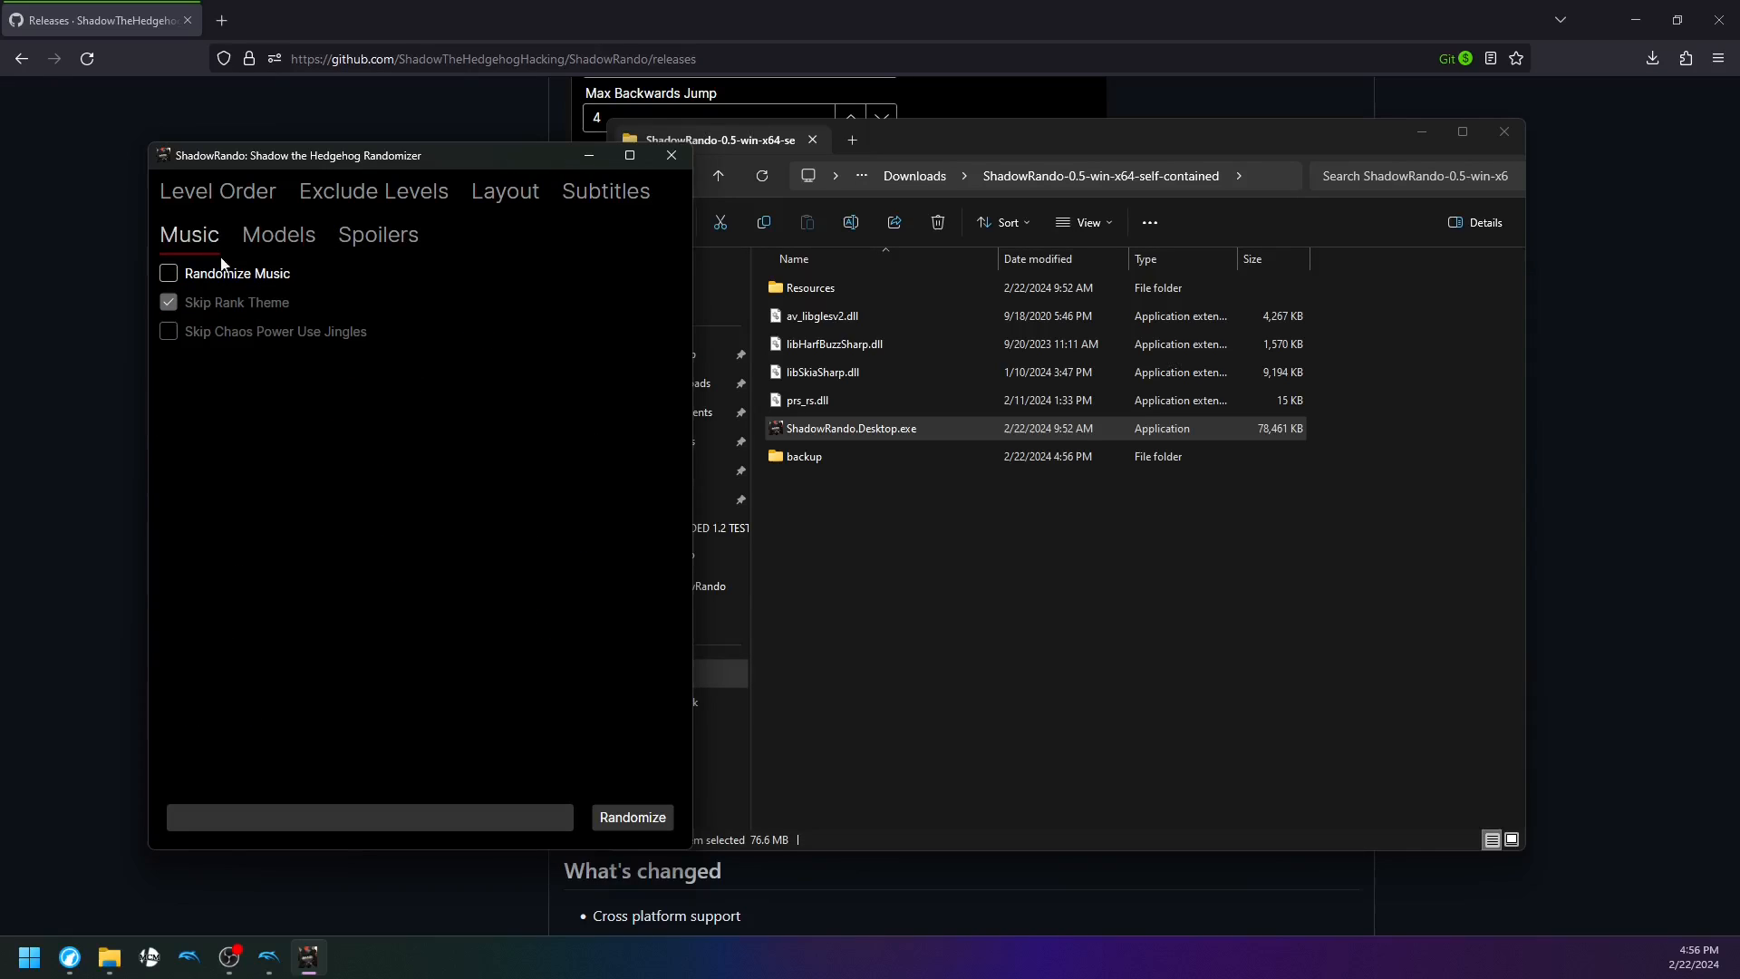
click(377, 234)
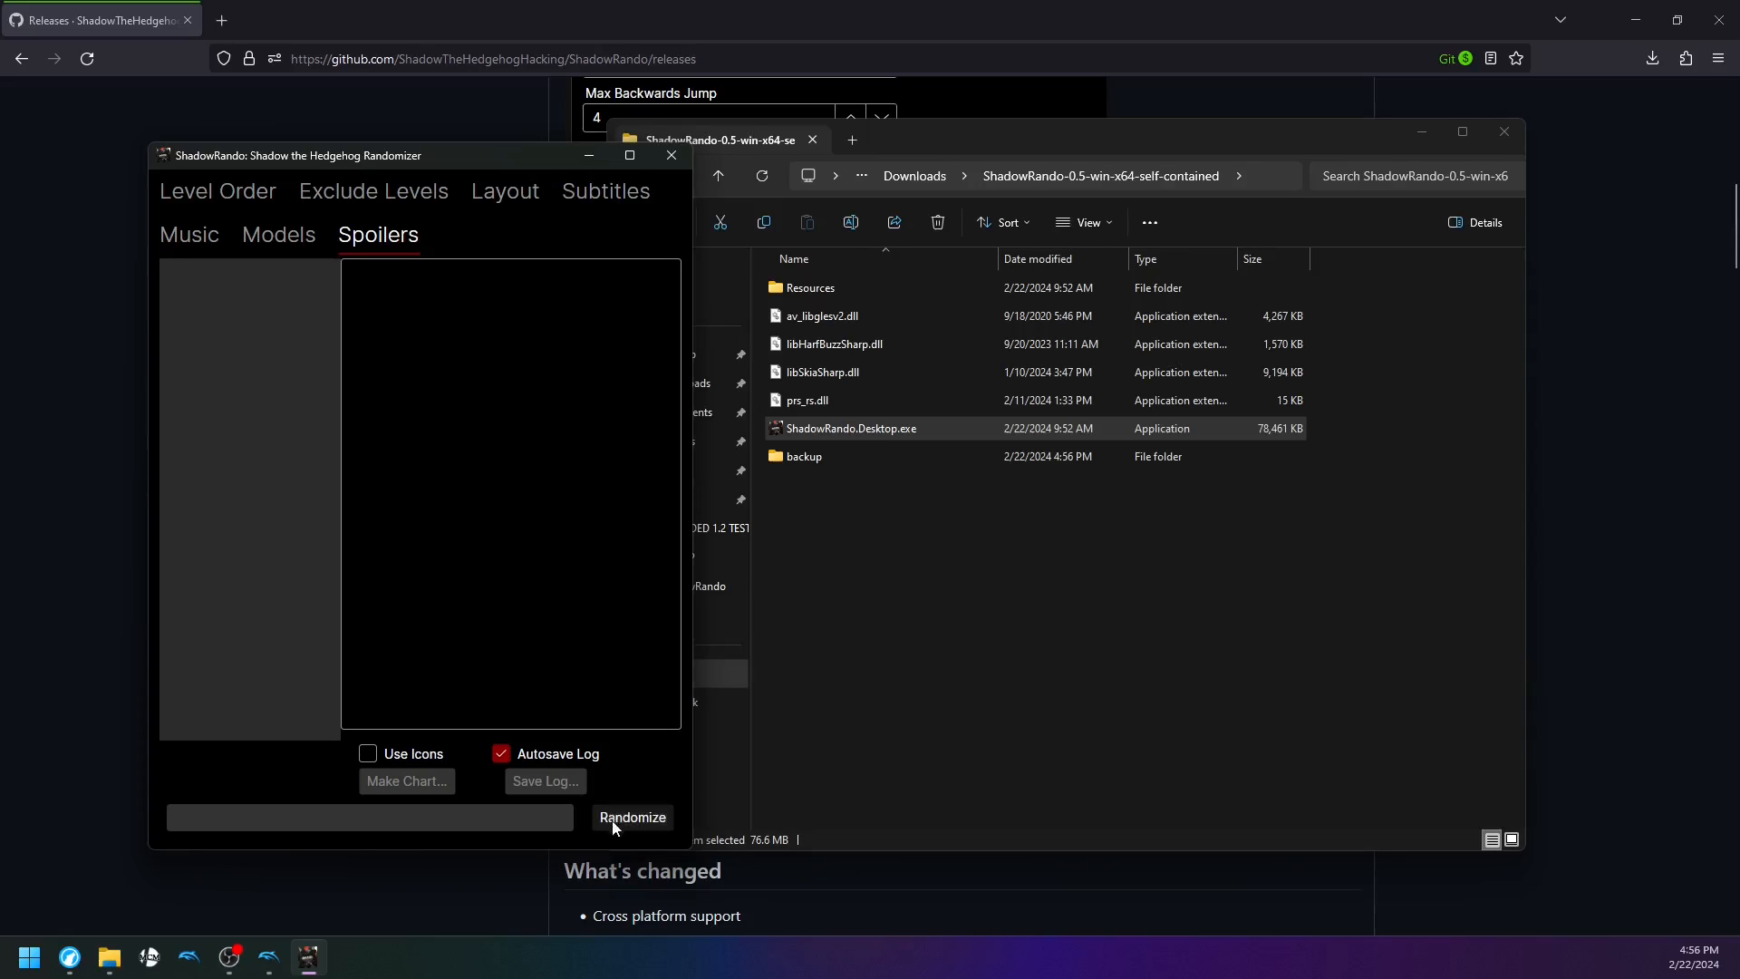
Randomize the game, producing a spoiler log with an eight-level shortest path, and dismiss the completion notice
click(631, 823)
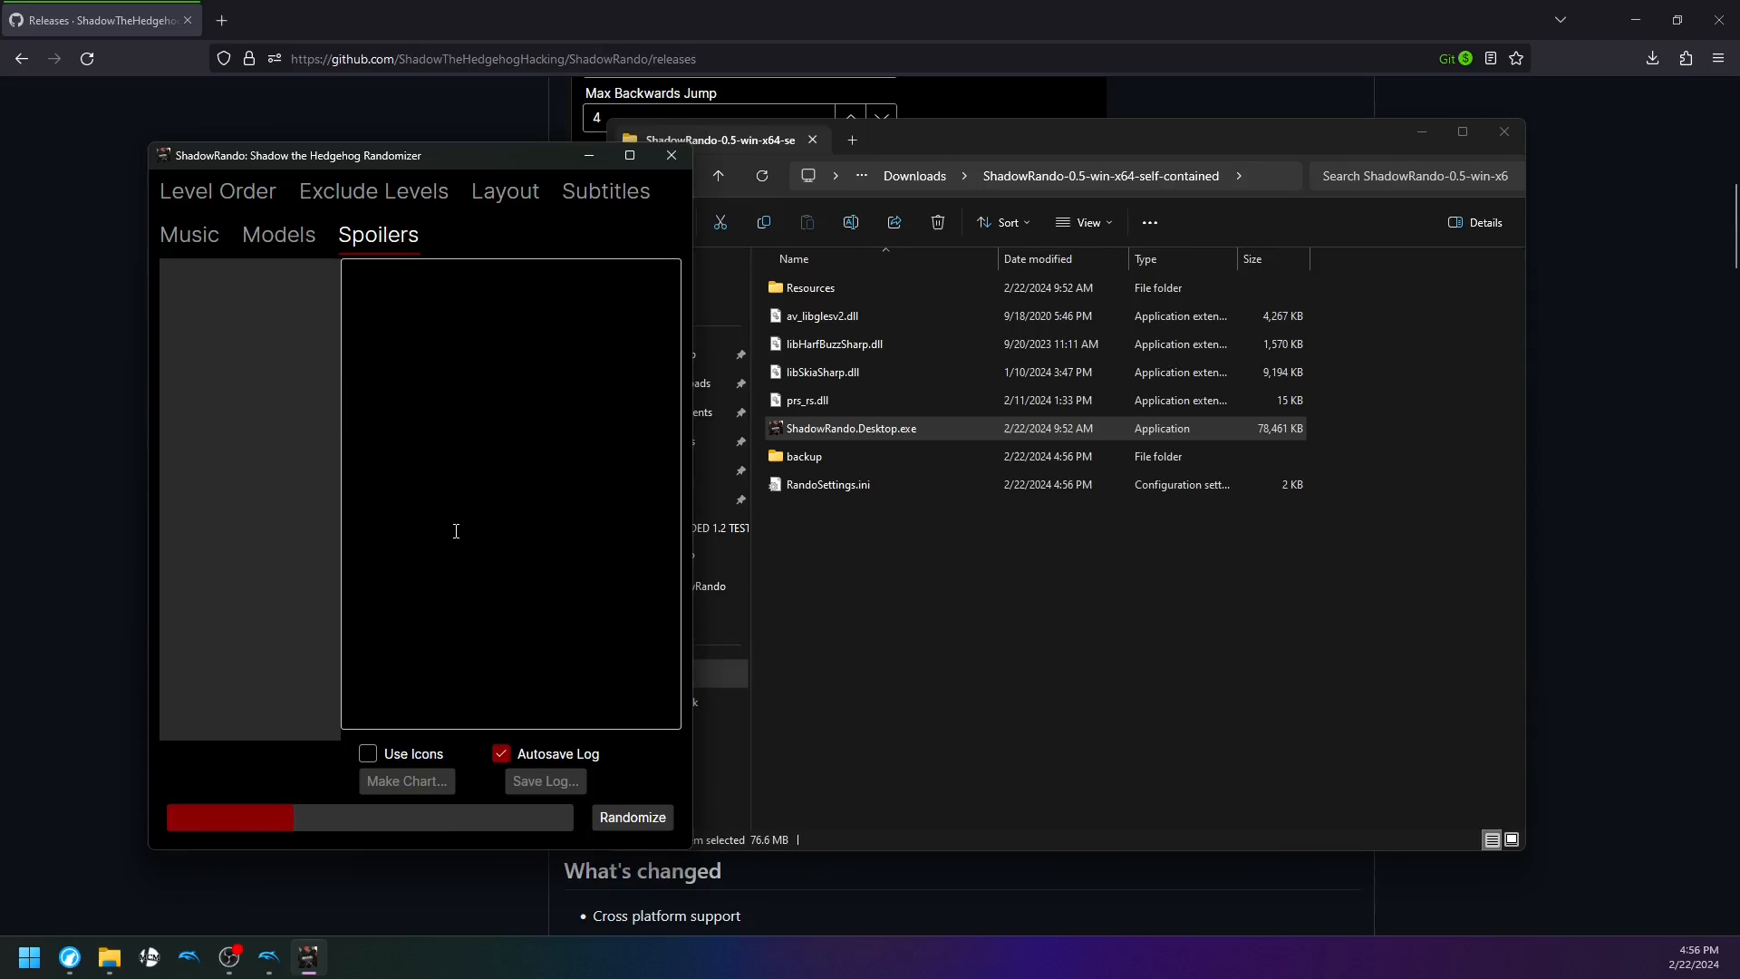
click(631, 818)
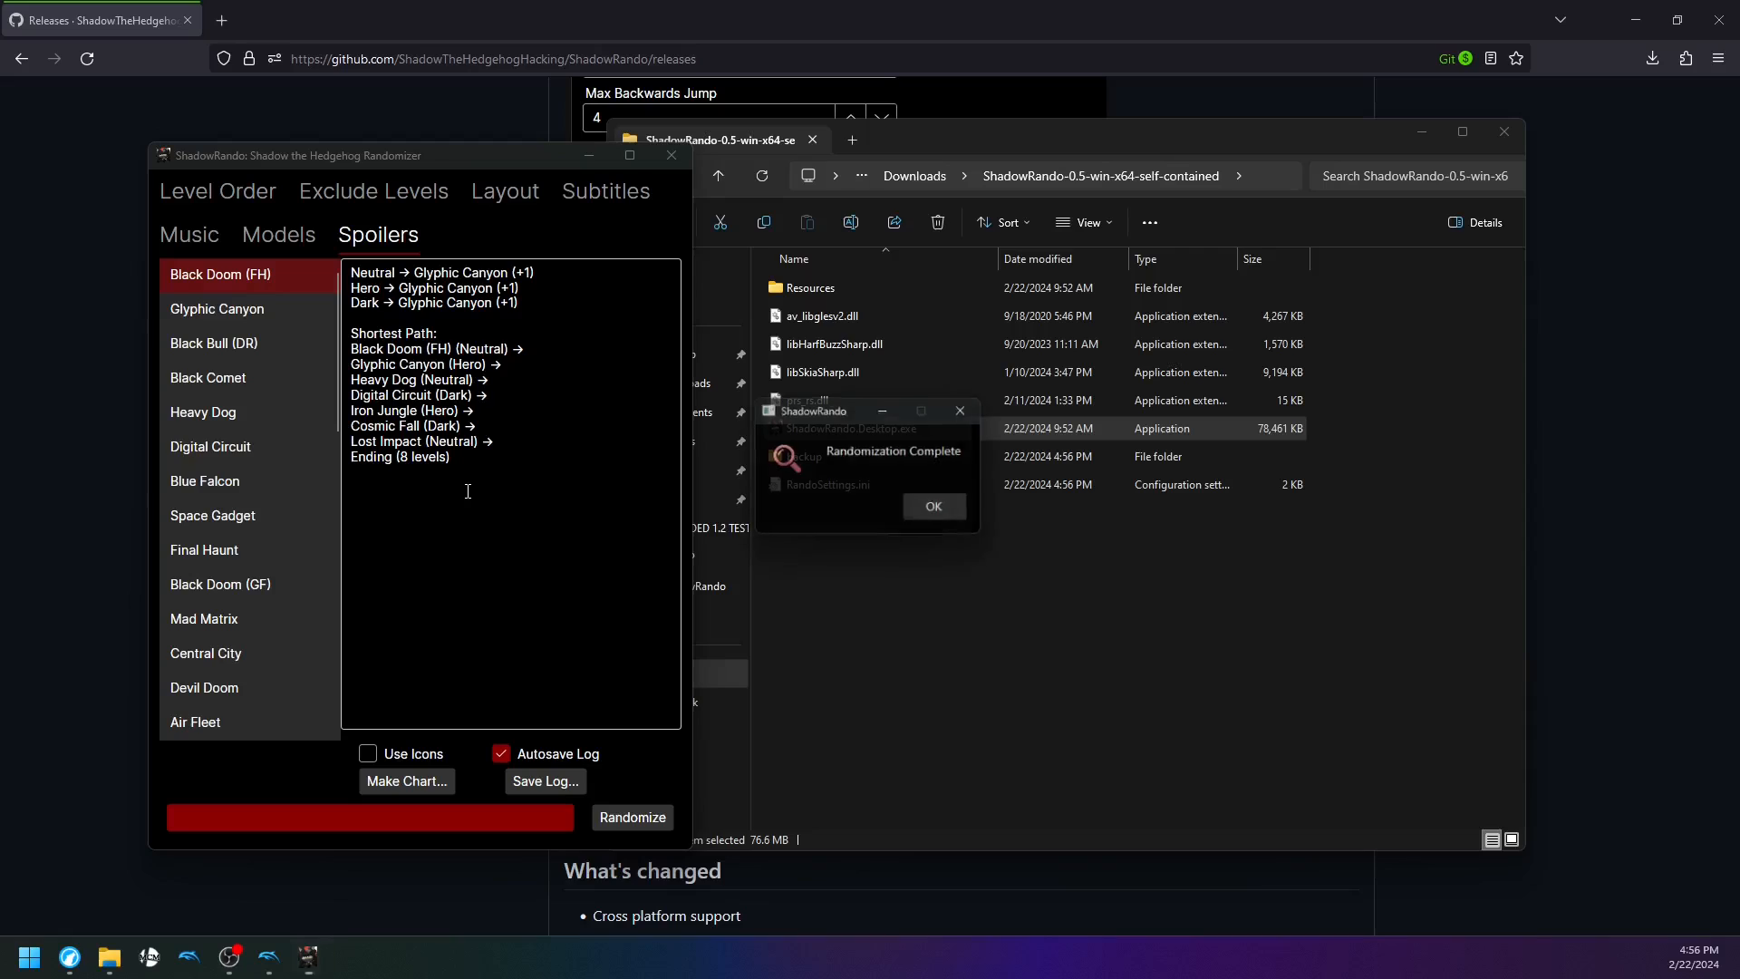
click(932, 506)
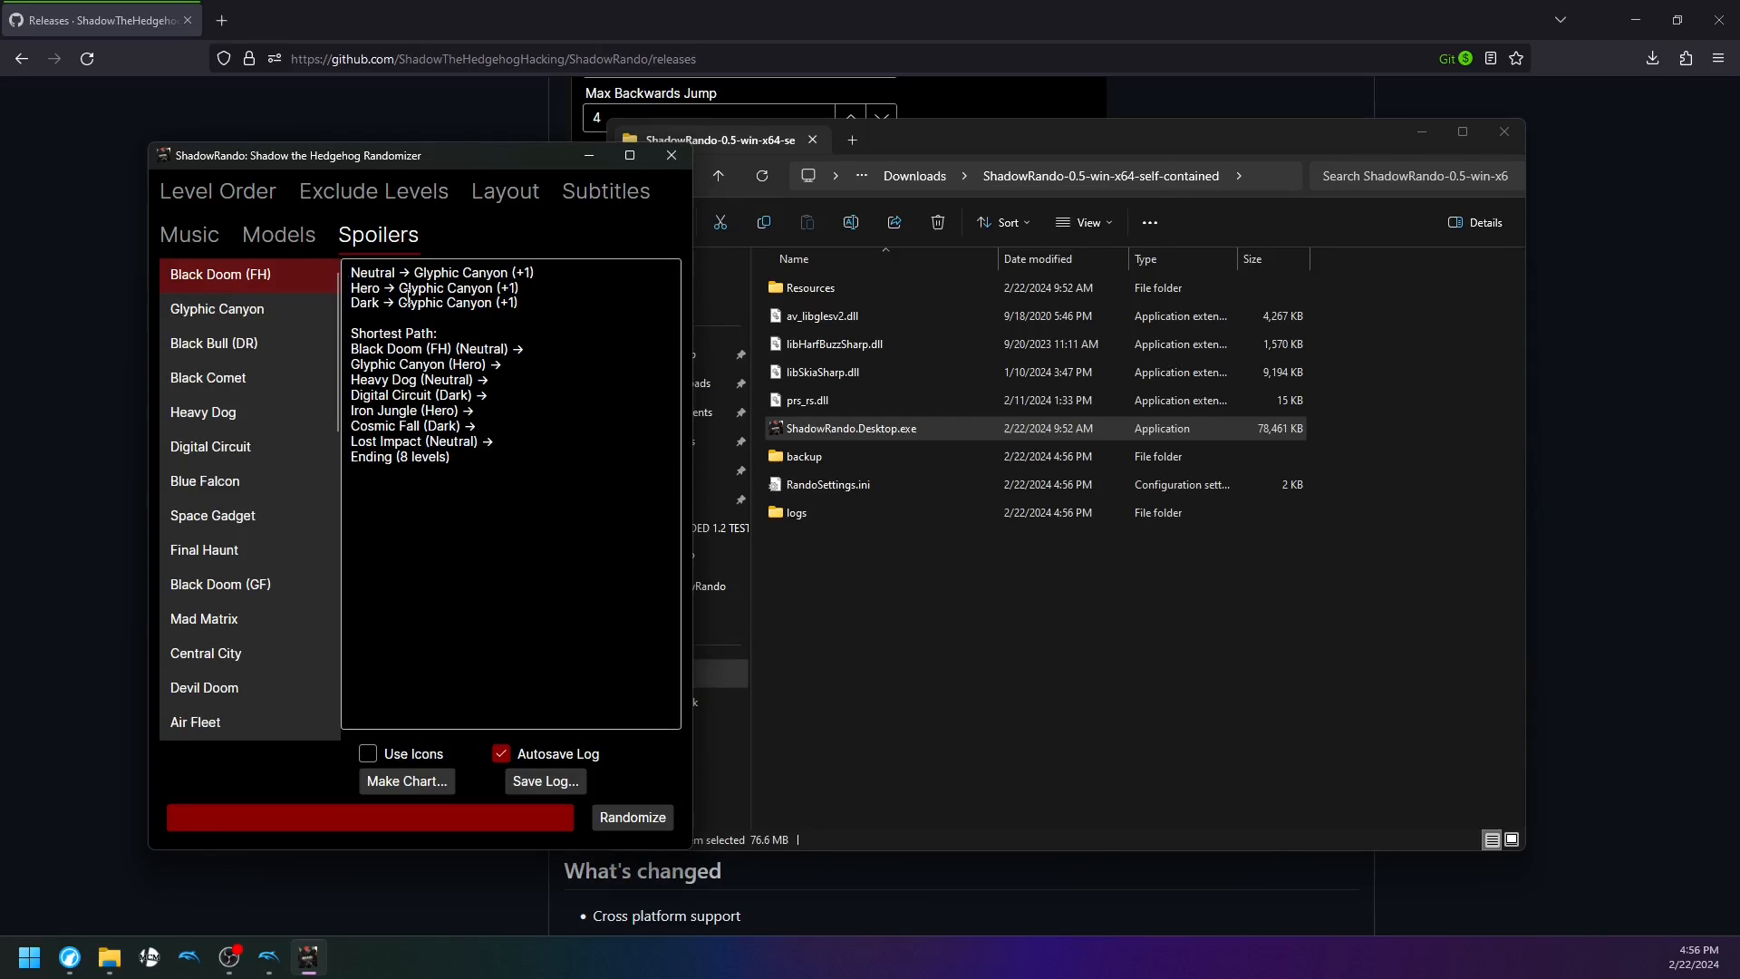